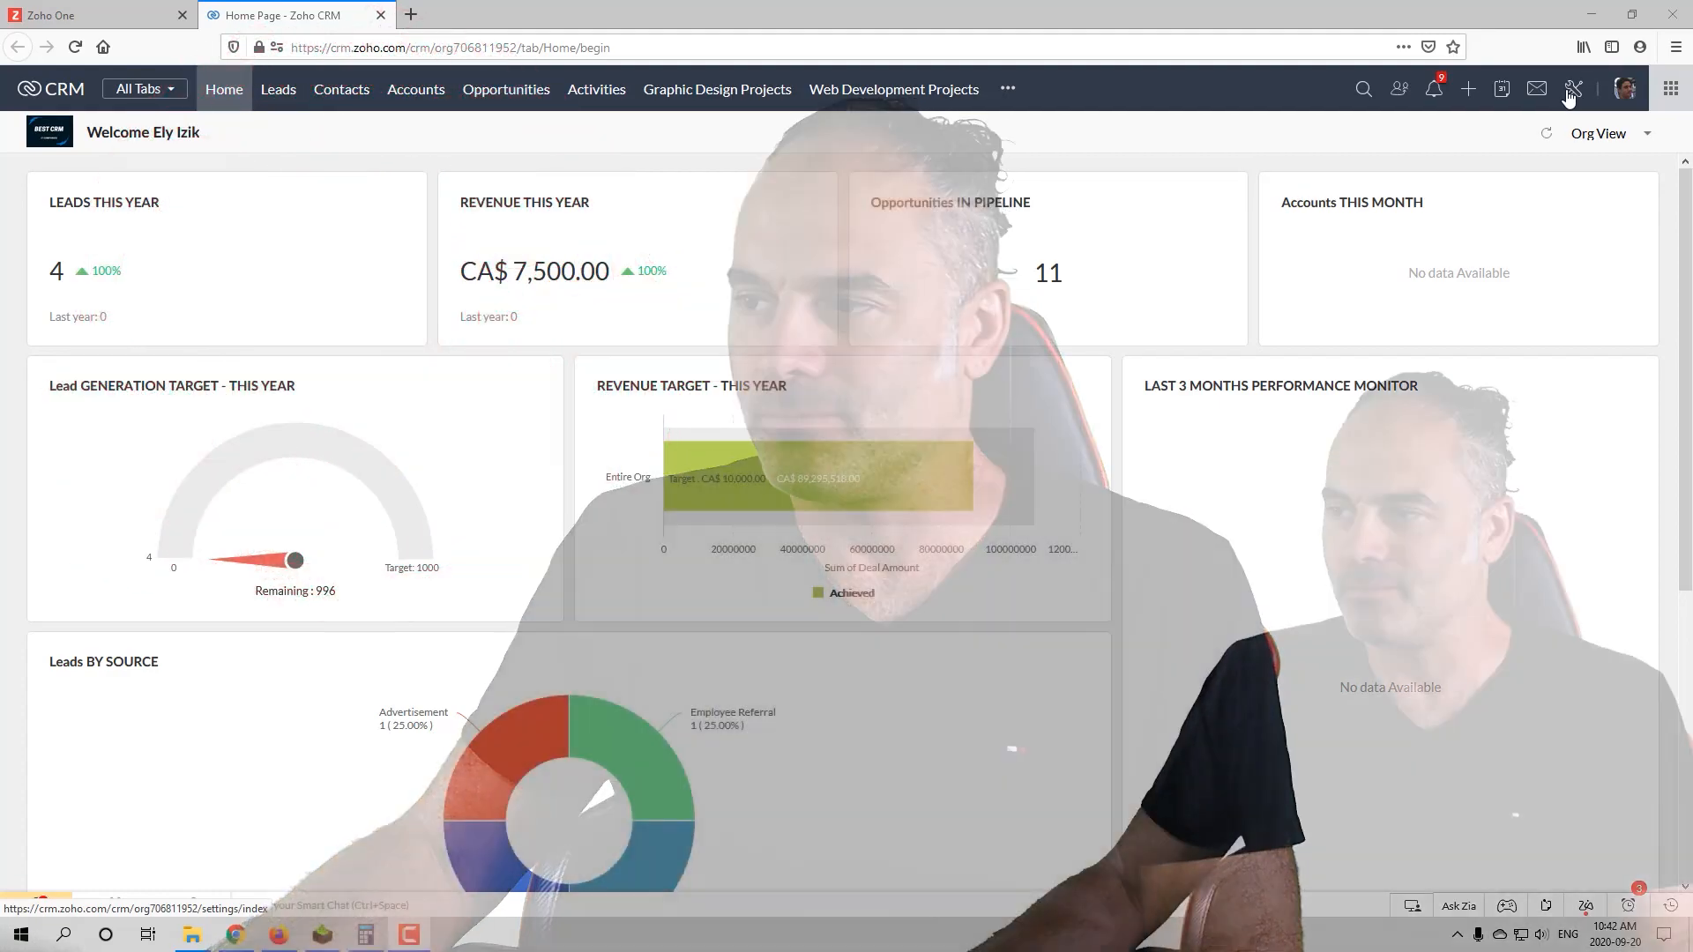
Step: Go from Setup to the Email channel settings showing the Gmail IMAP integration
click(1573, 88)
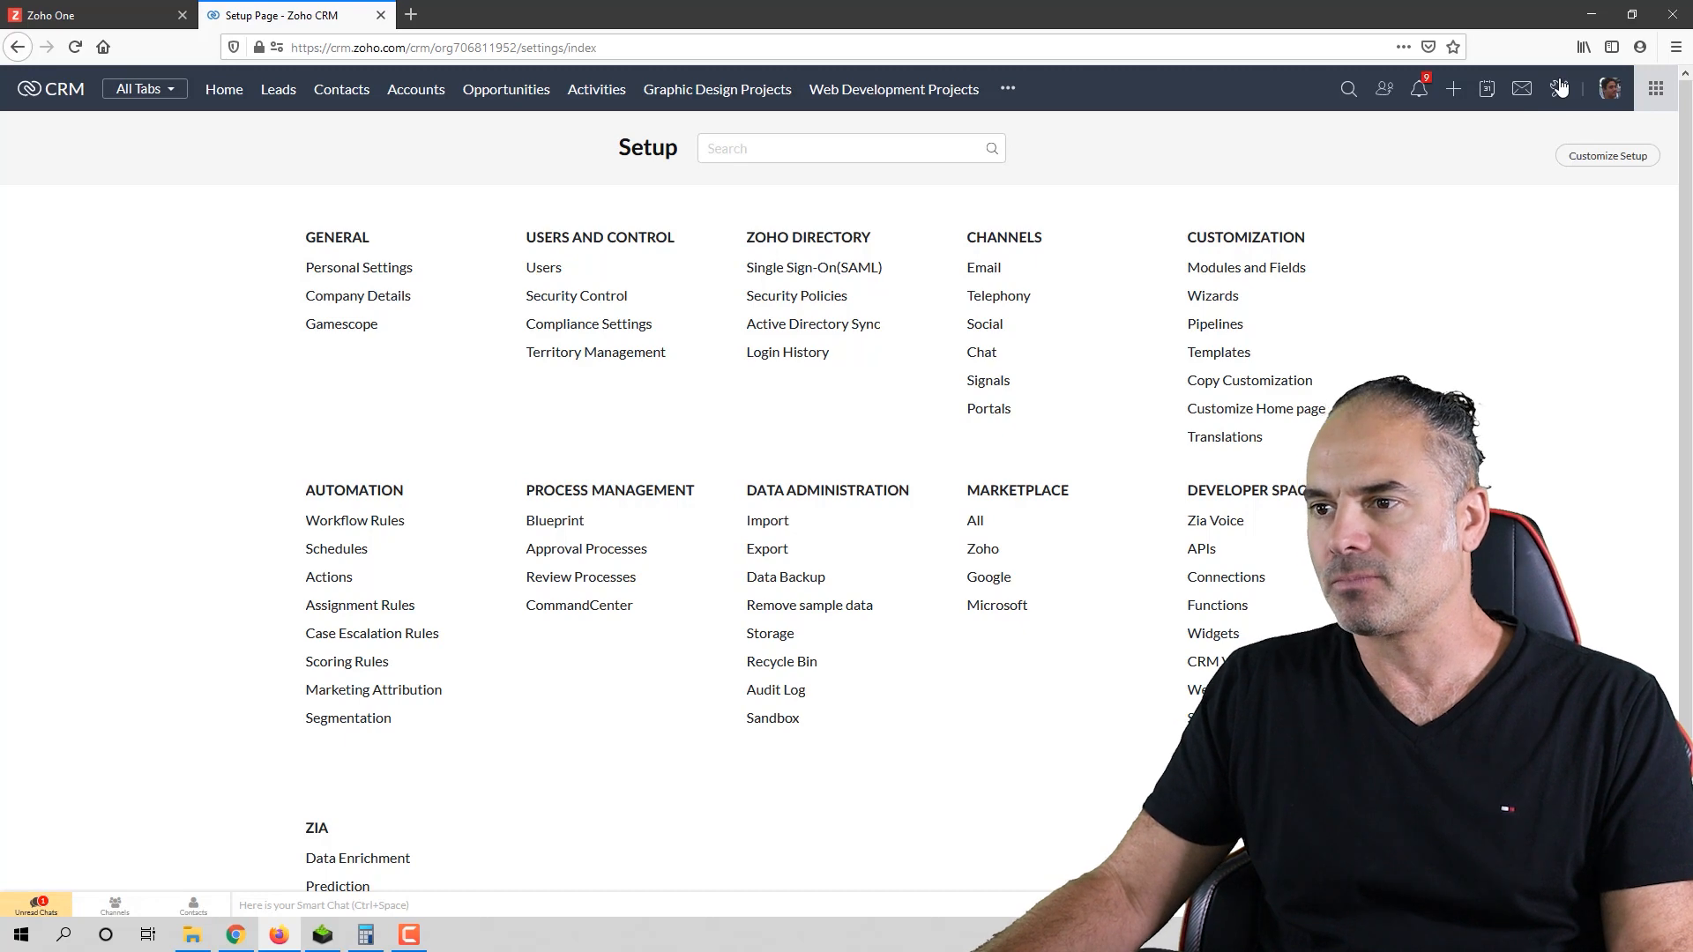
mouse_move(982, 268)
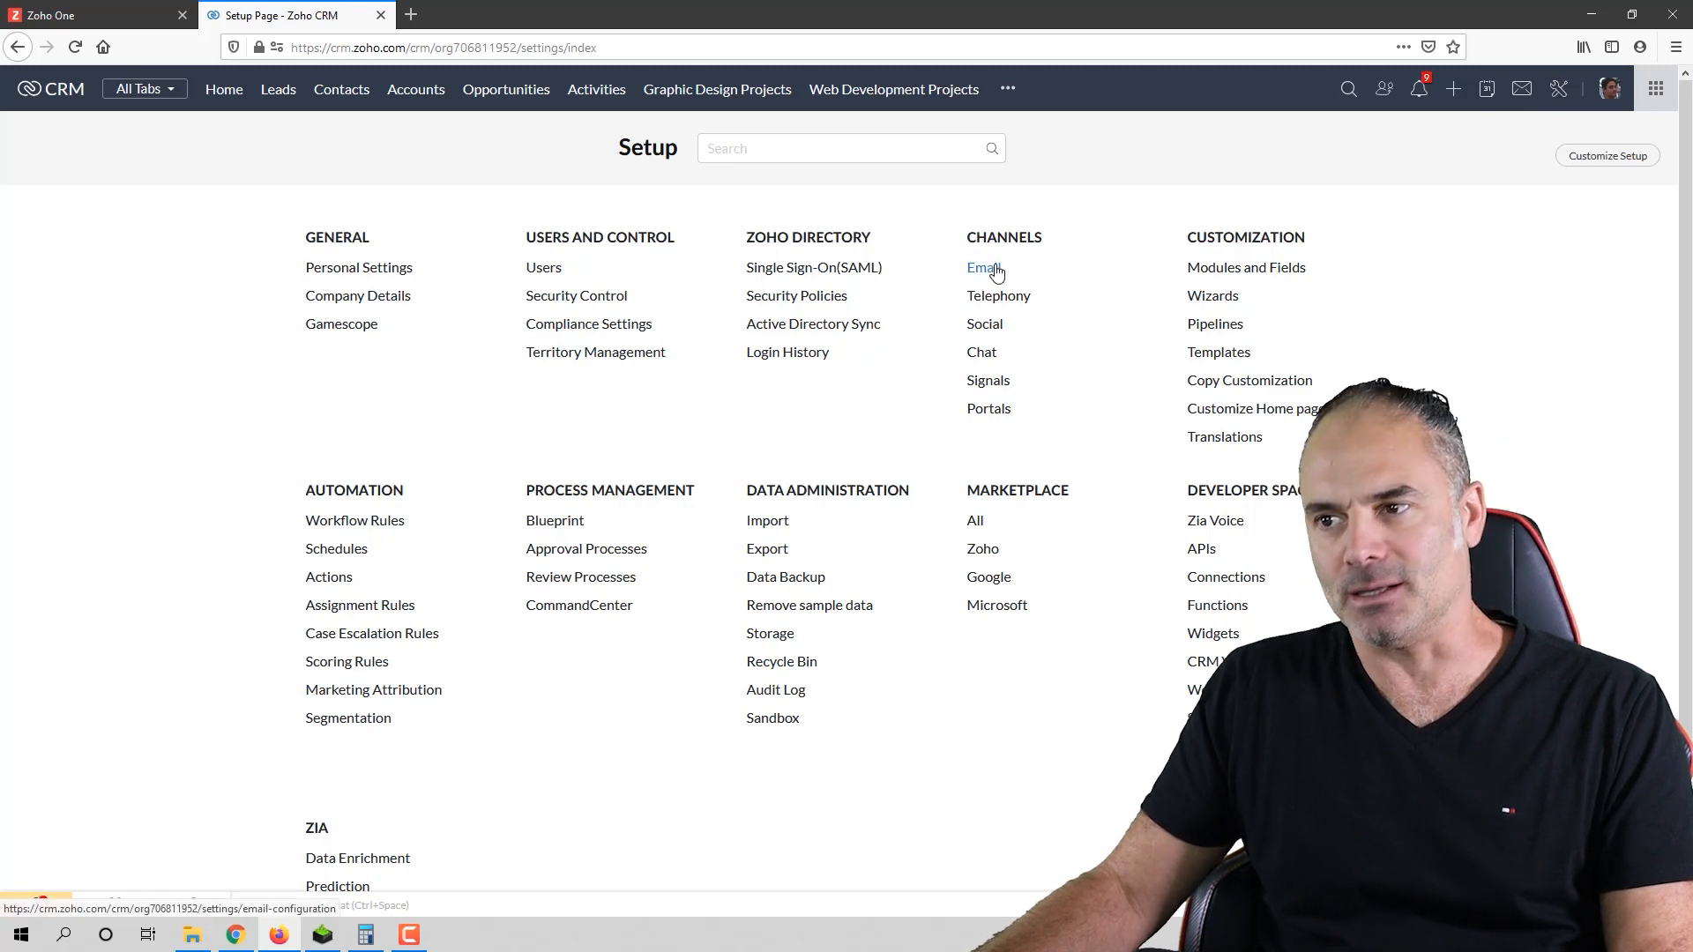
click(980, 267)
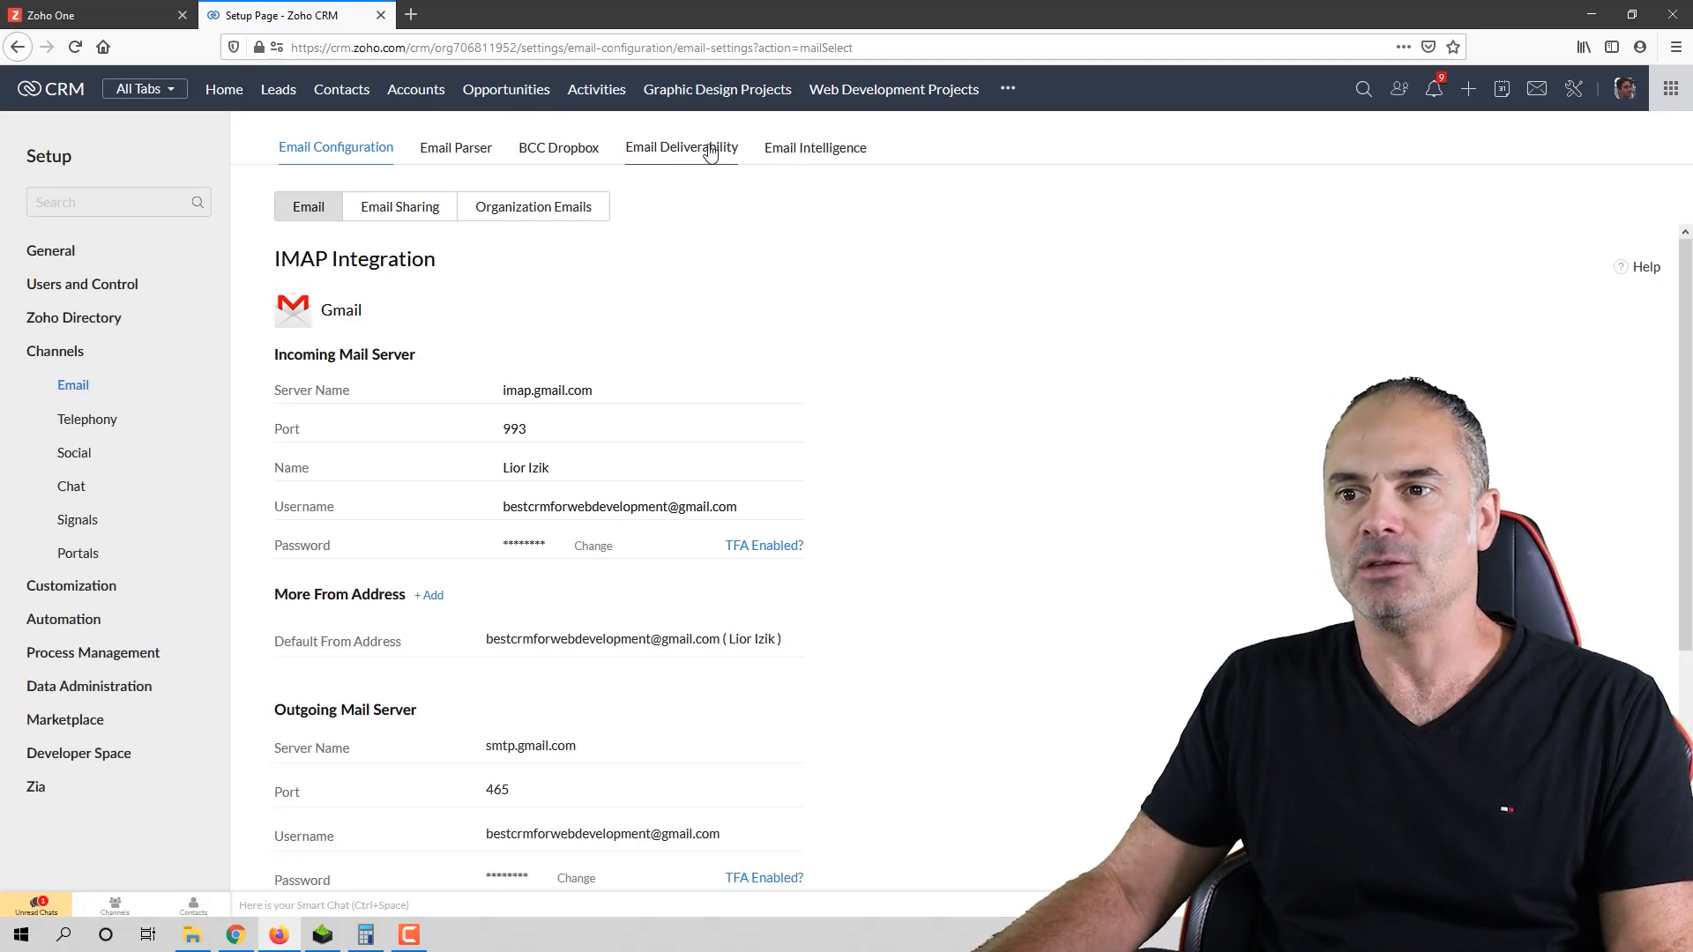
mouse_move(682, 147)
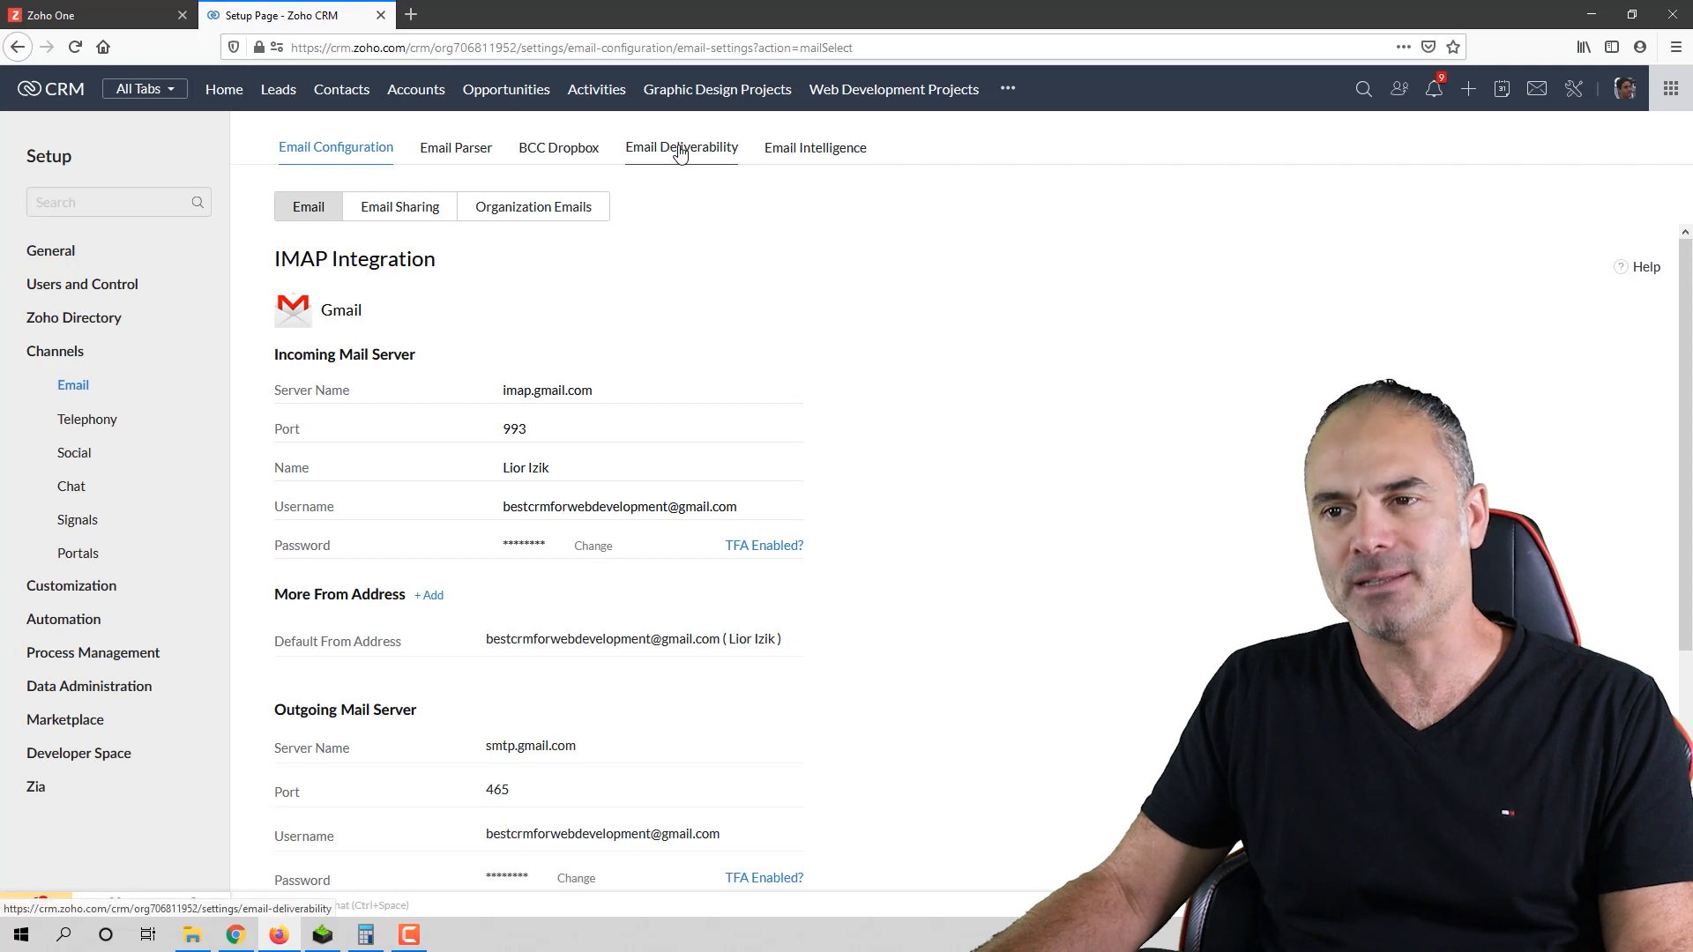
Step: View Email Deliverability authentication, with one domain verified and one pending
click(681, 147)
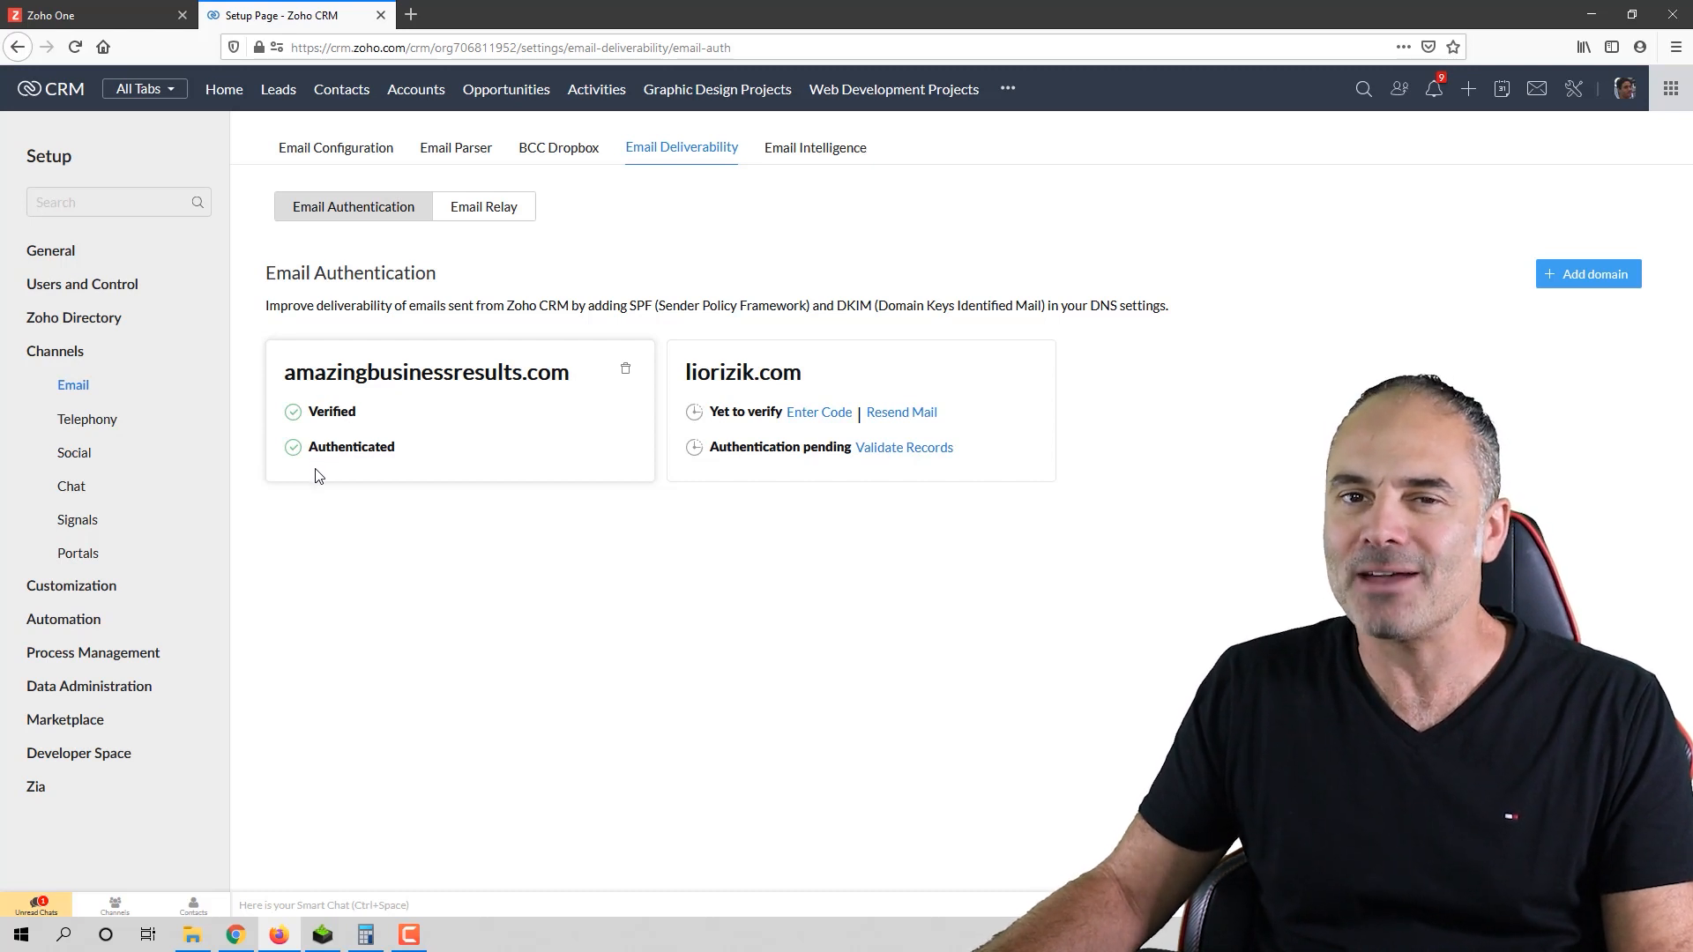
mouse_move(333, 475)
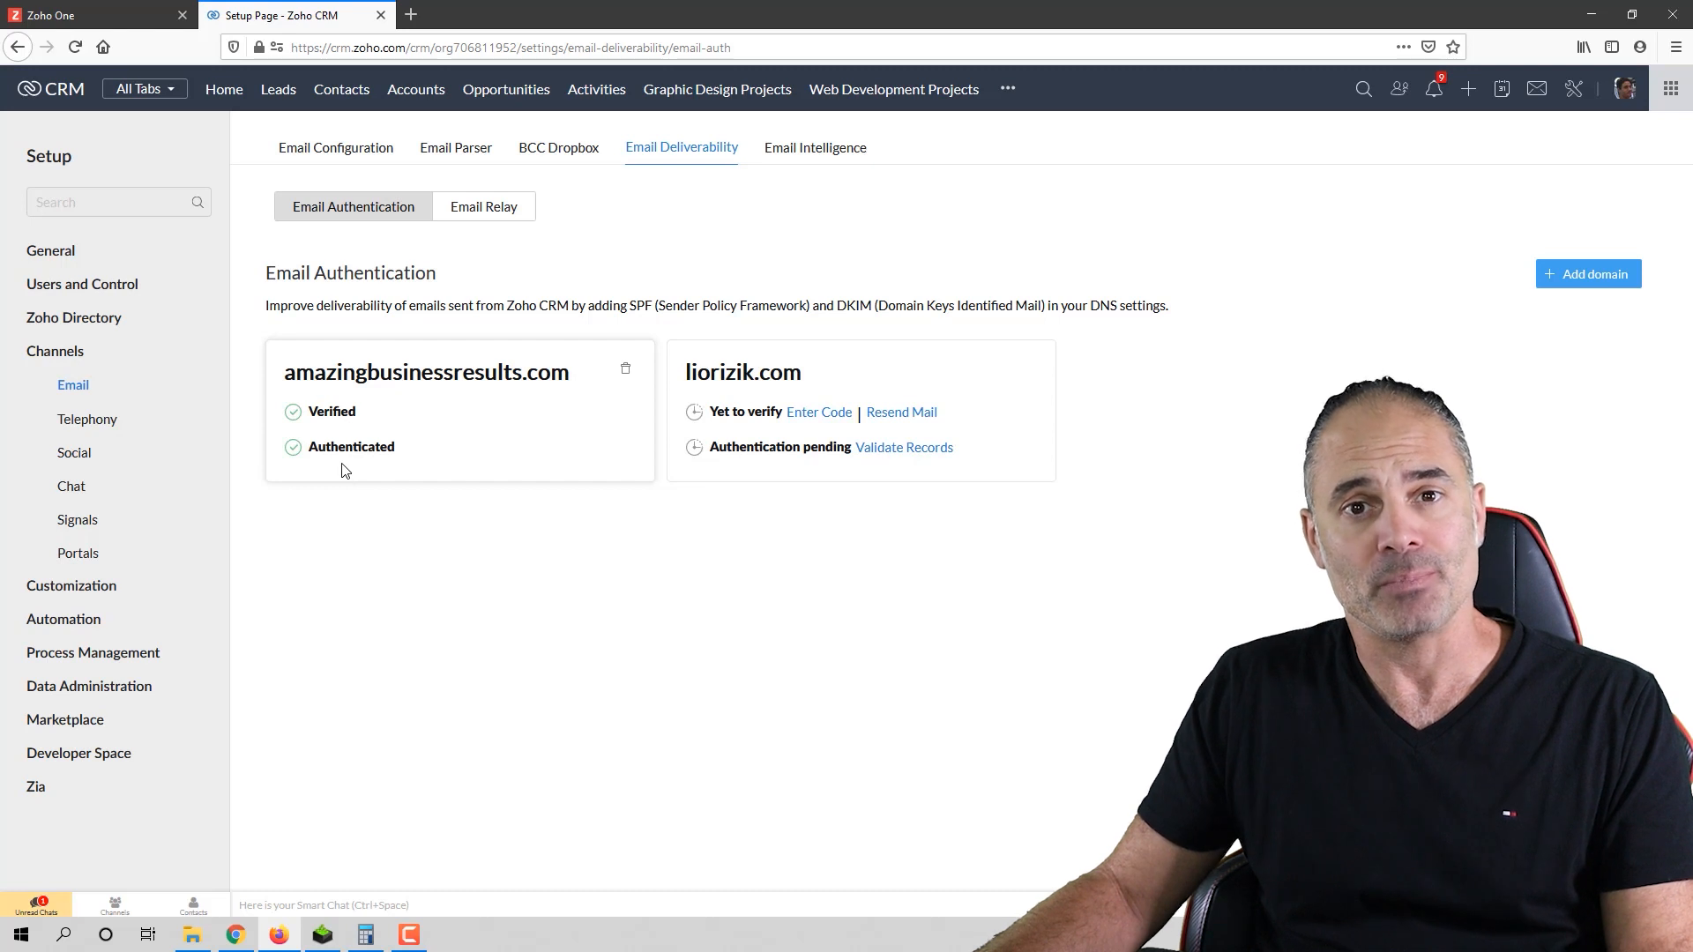
mouse_move(380, 432)
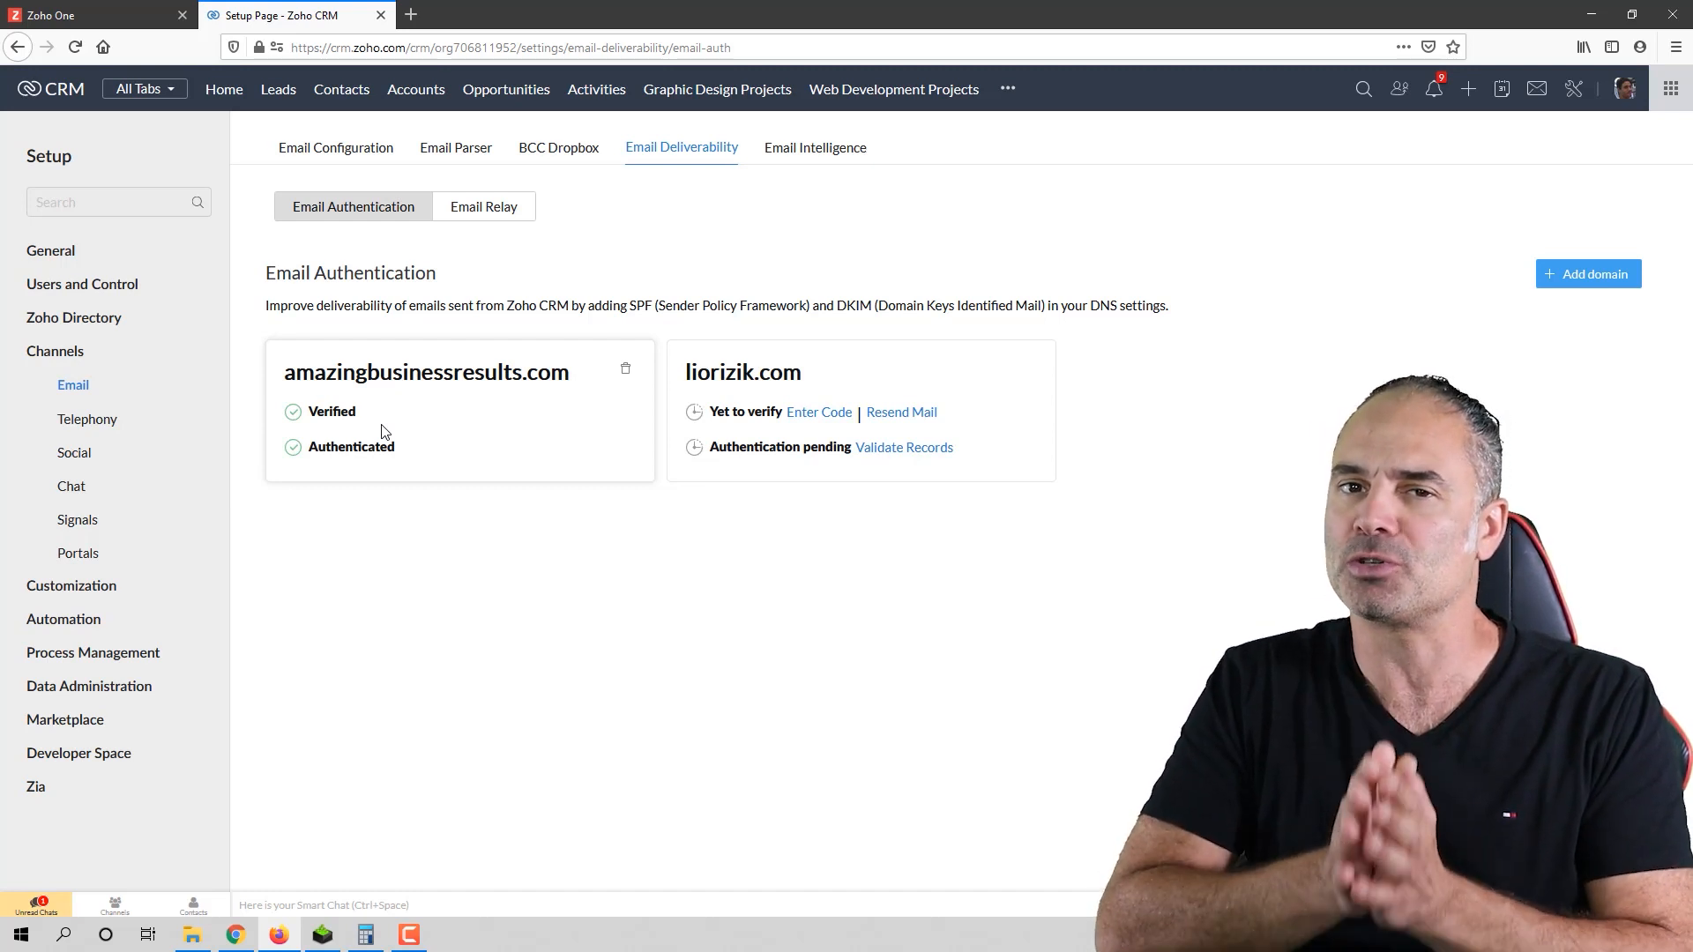
mouse_move(956, 488)
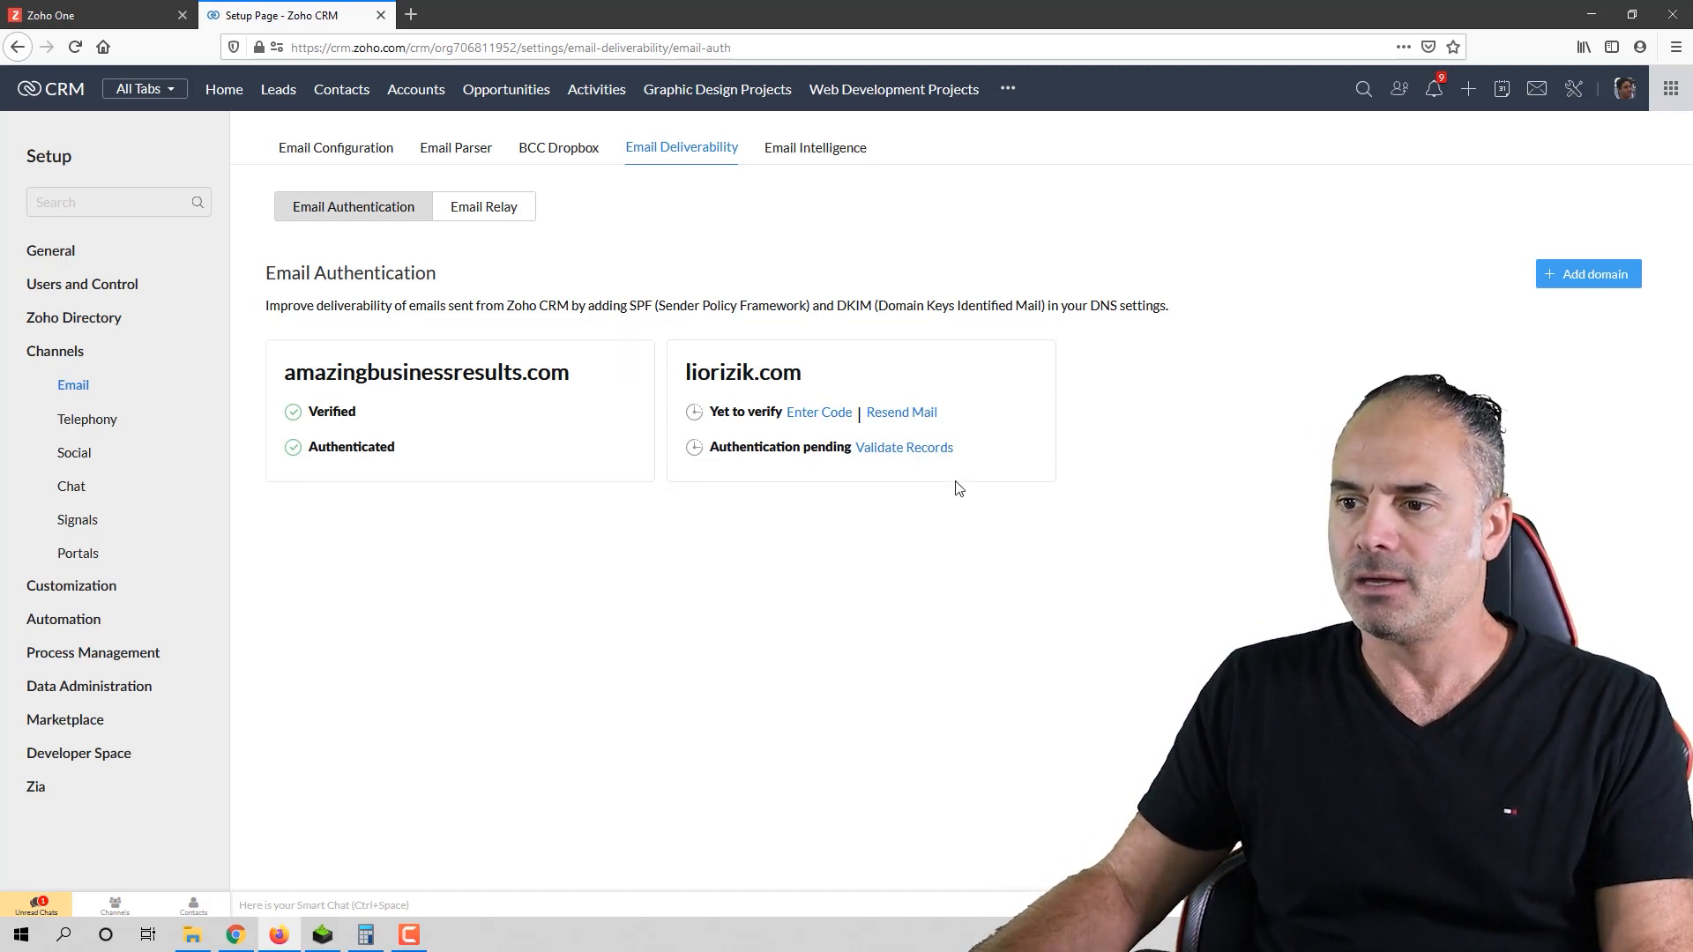
mouse_move(860, 410)
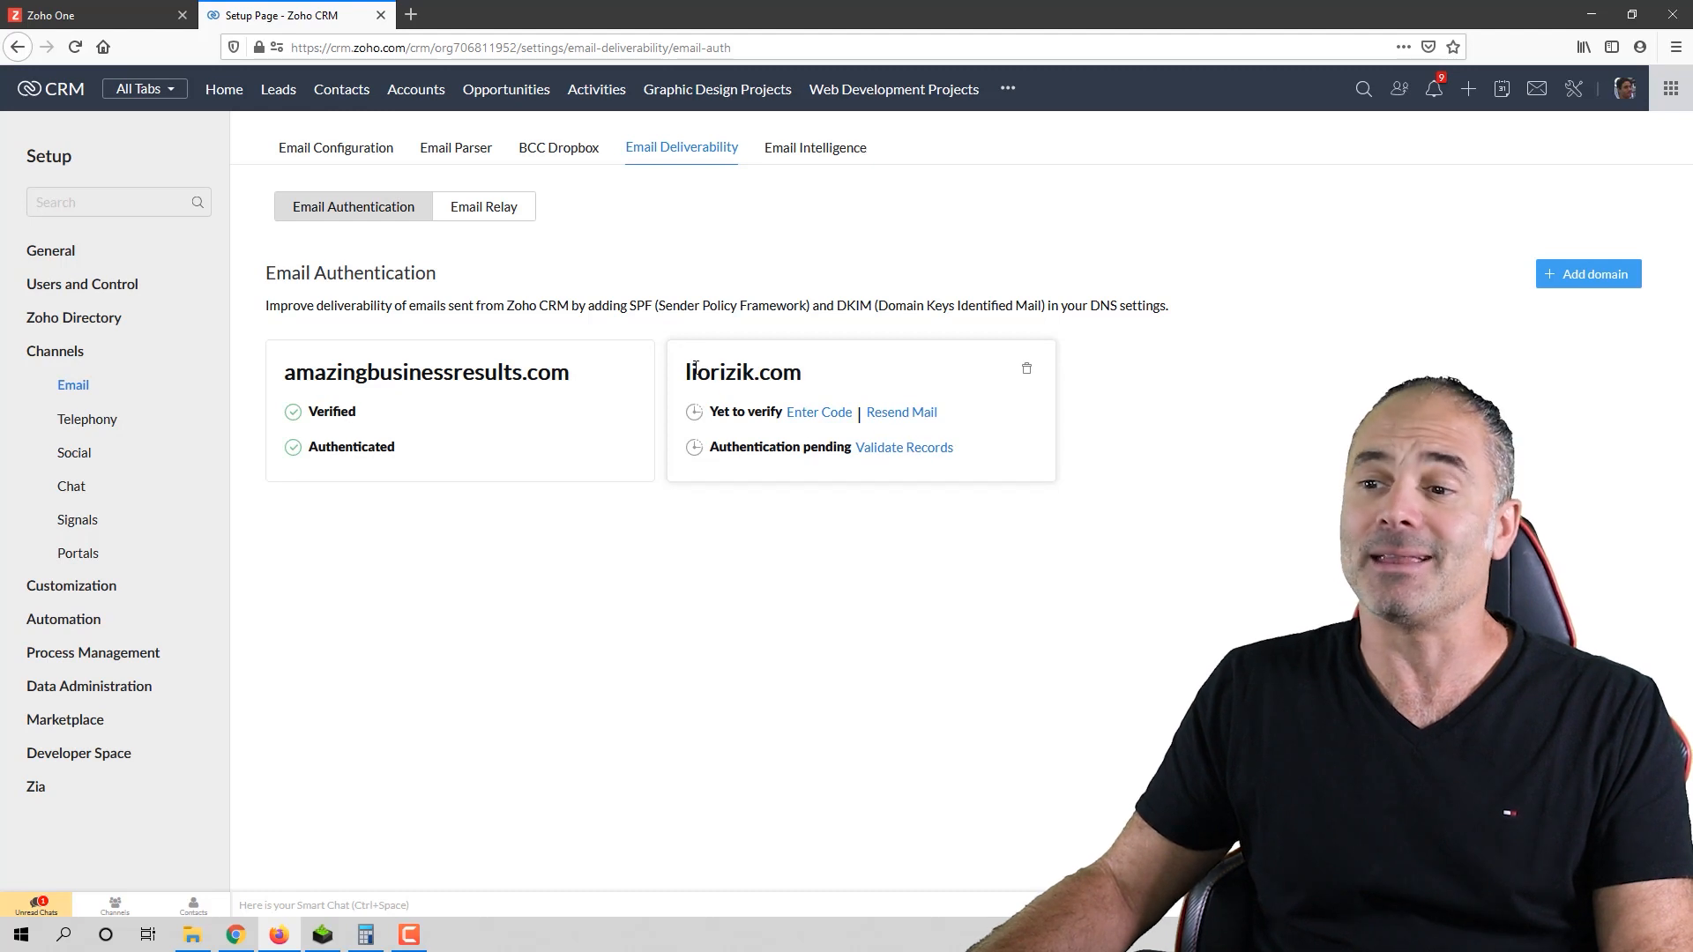
double_click(742, 371)
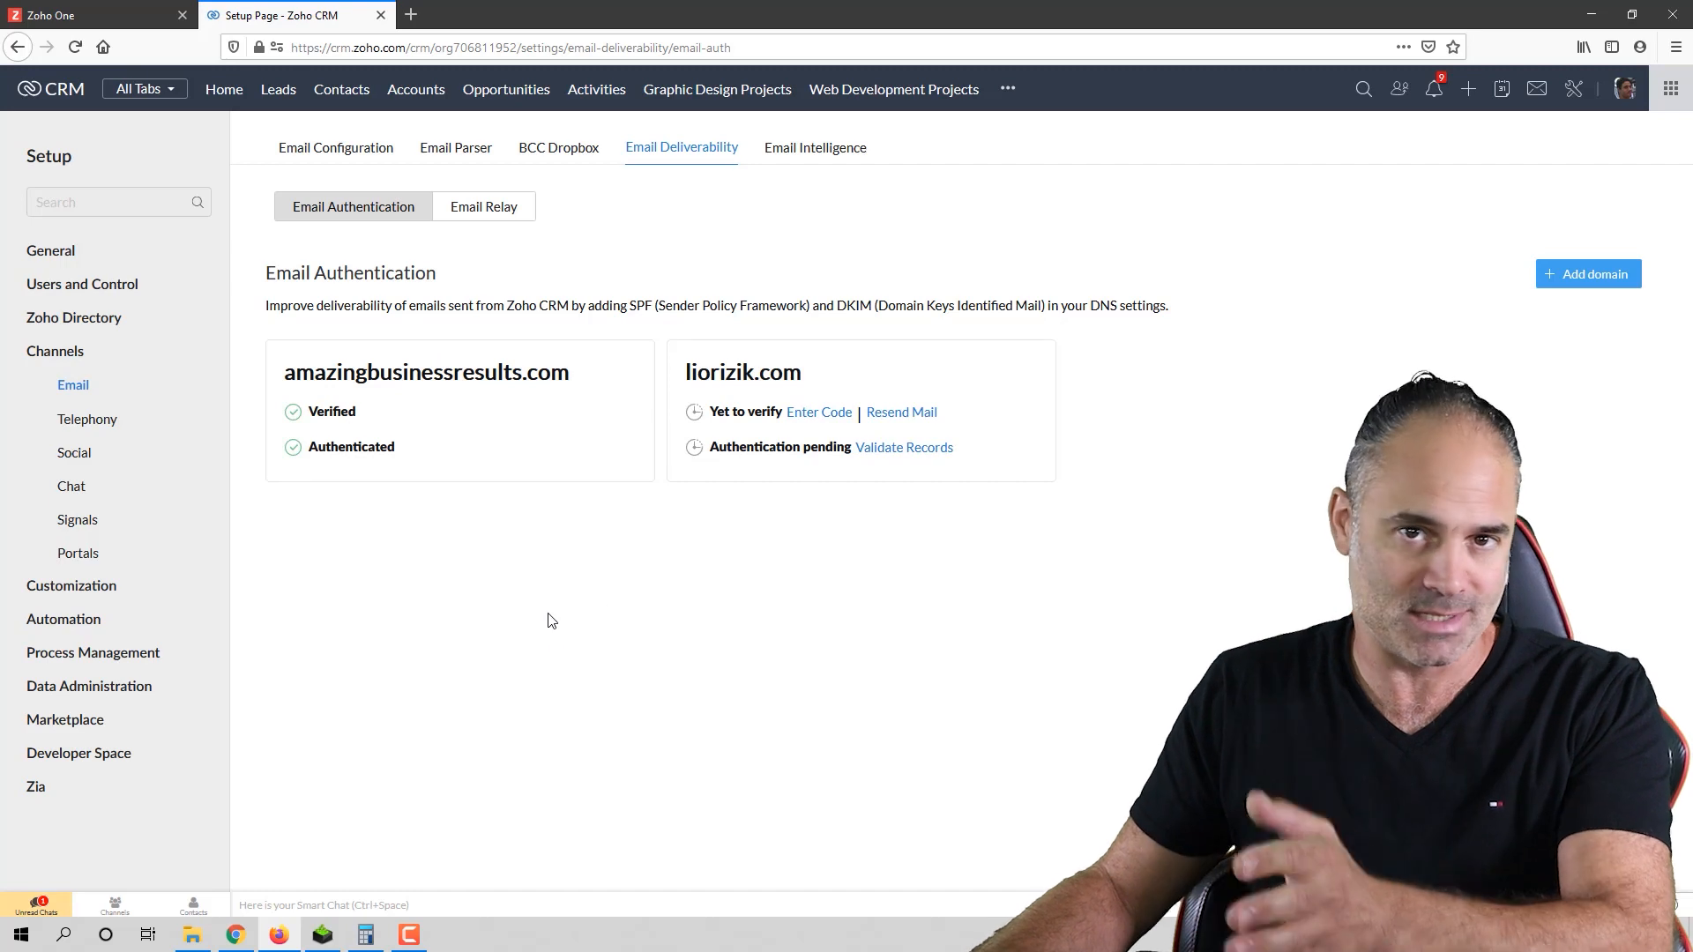
mouse_move(606, 577)
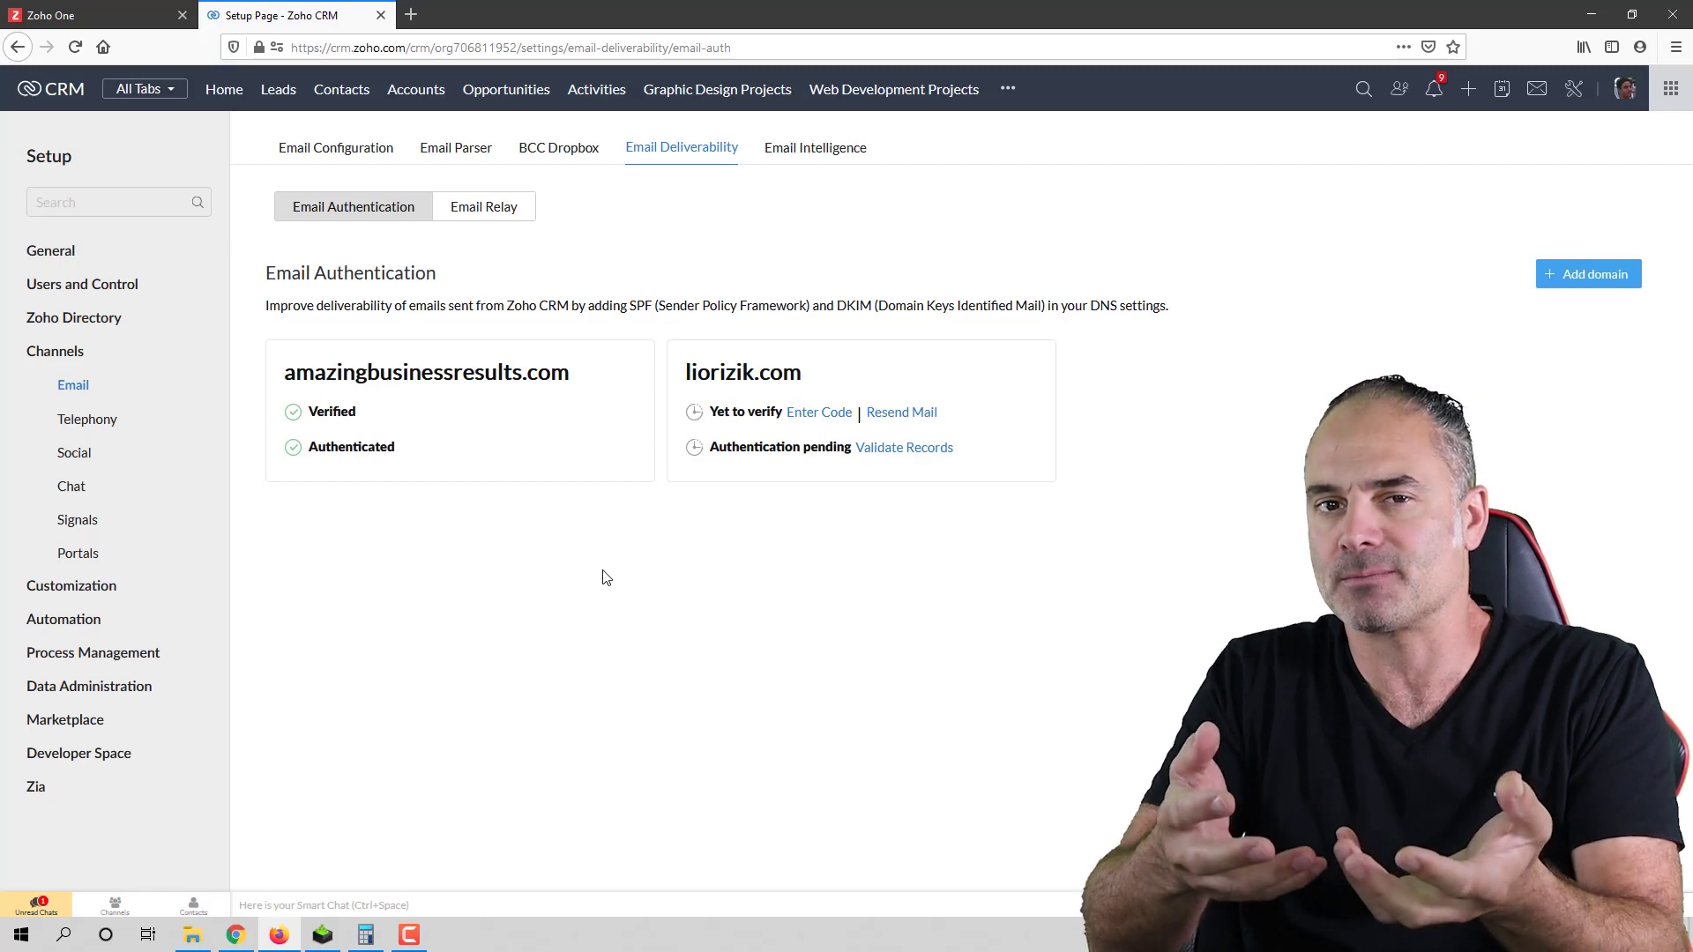
mouse_move(889, 452)
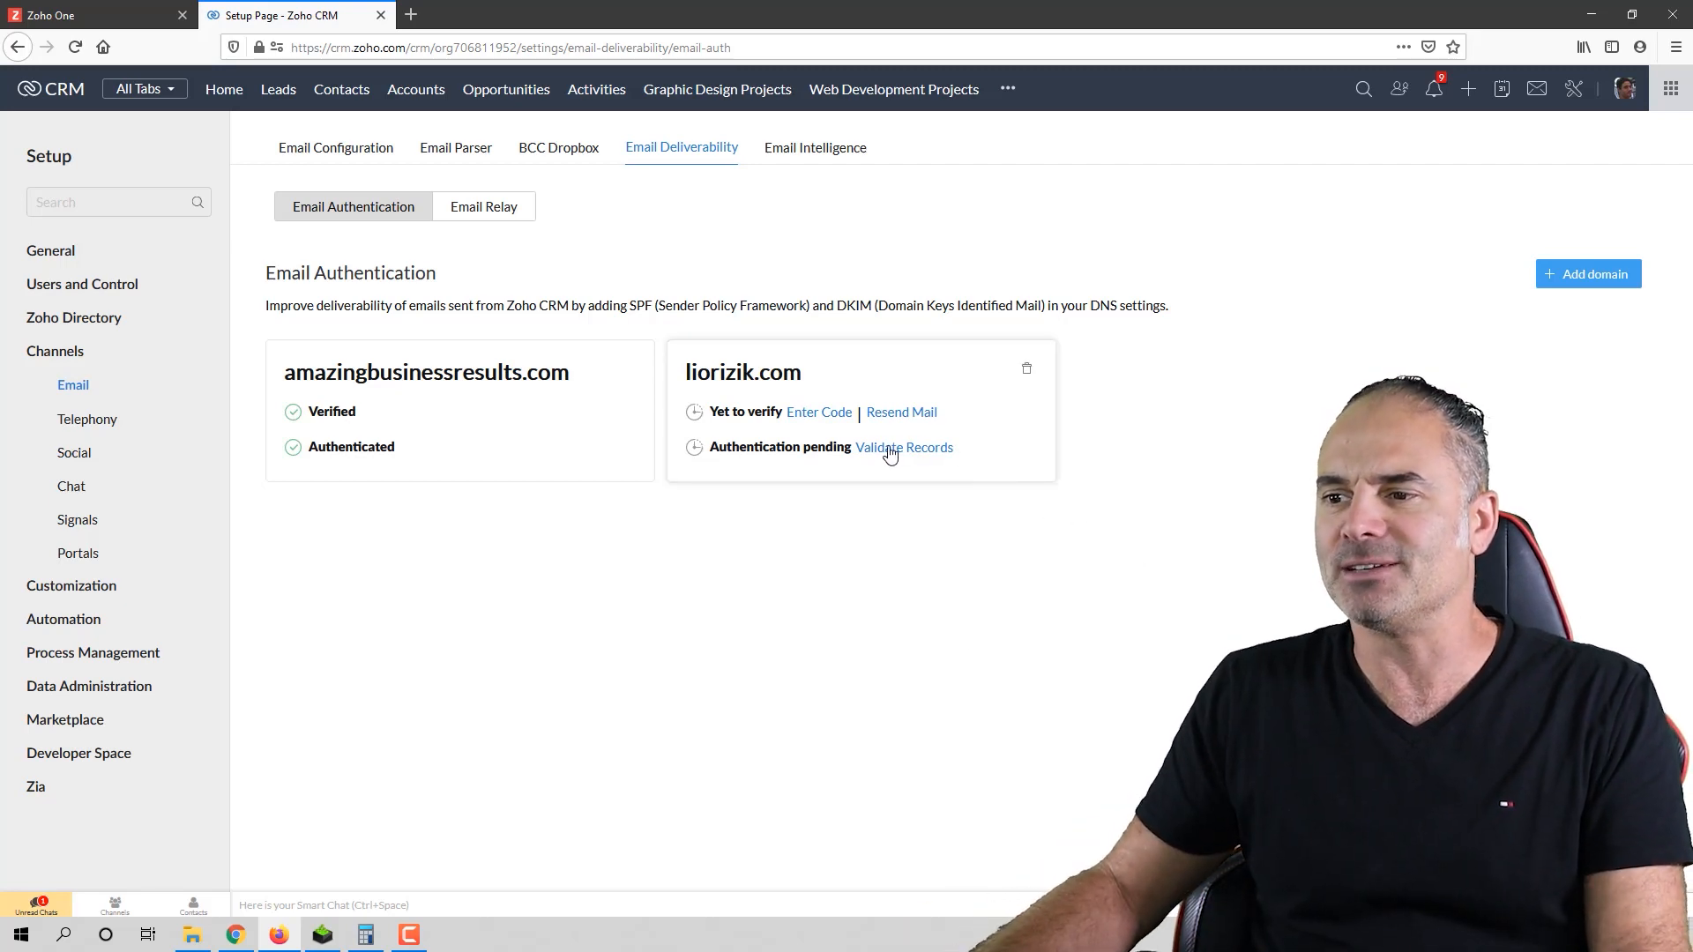
Step: Validate Records on the liorizik.com card to list its SPF and DKIM records
click(904, 446)
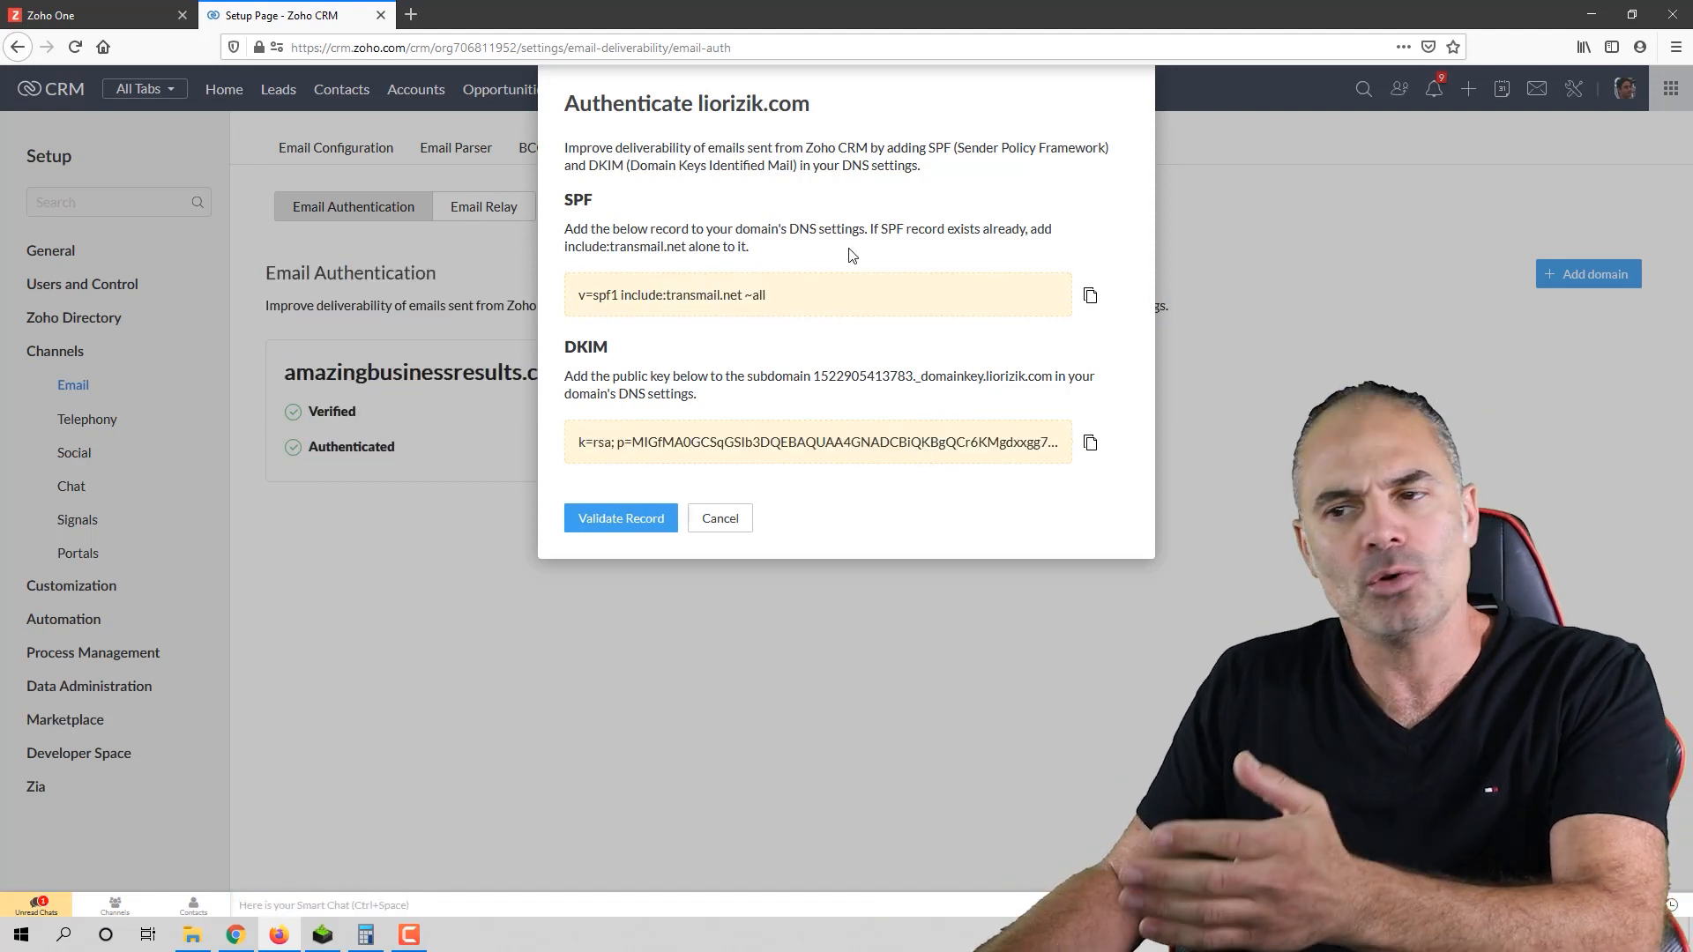
mouse_move(691, 354)
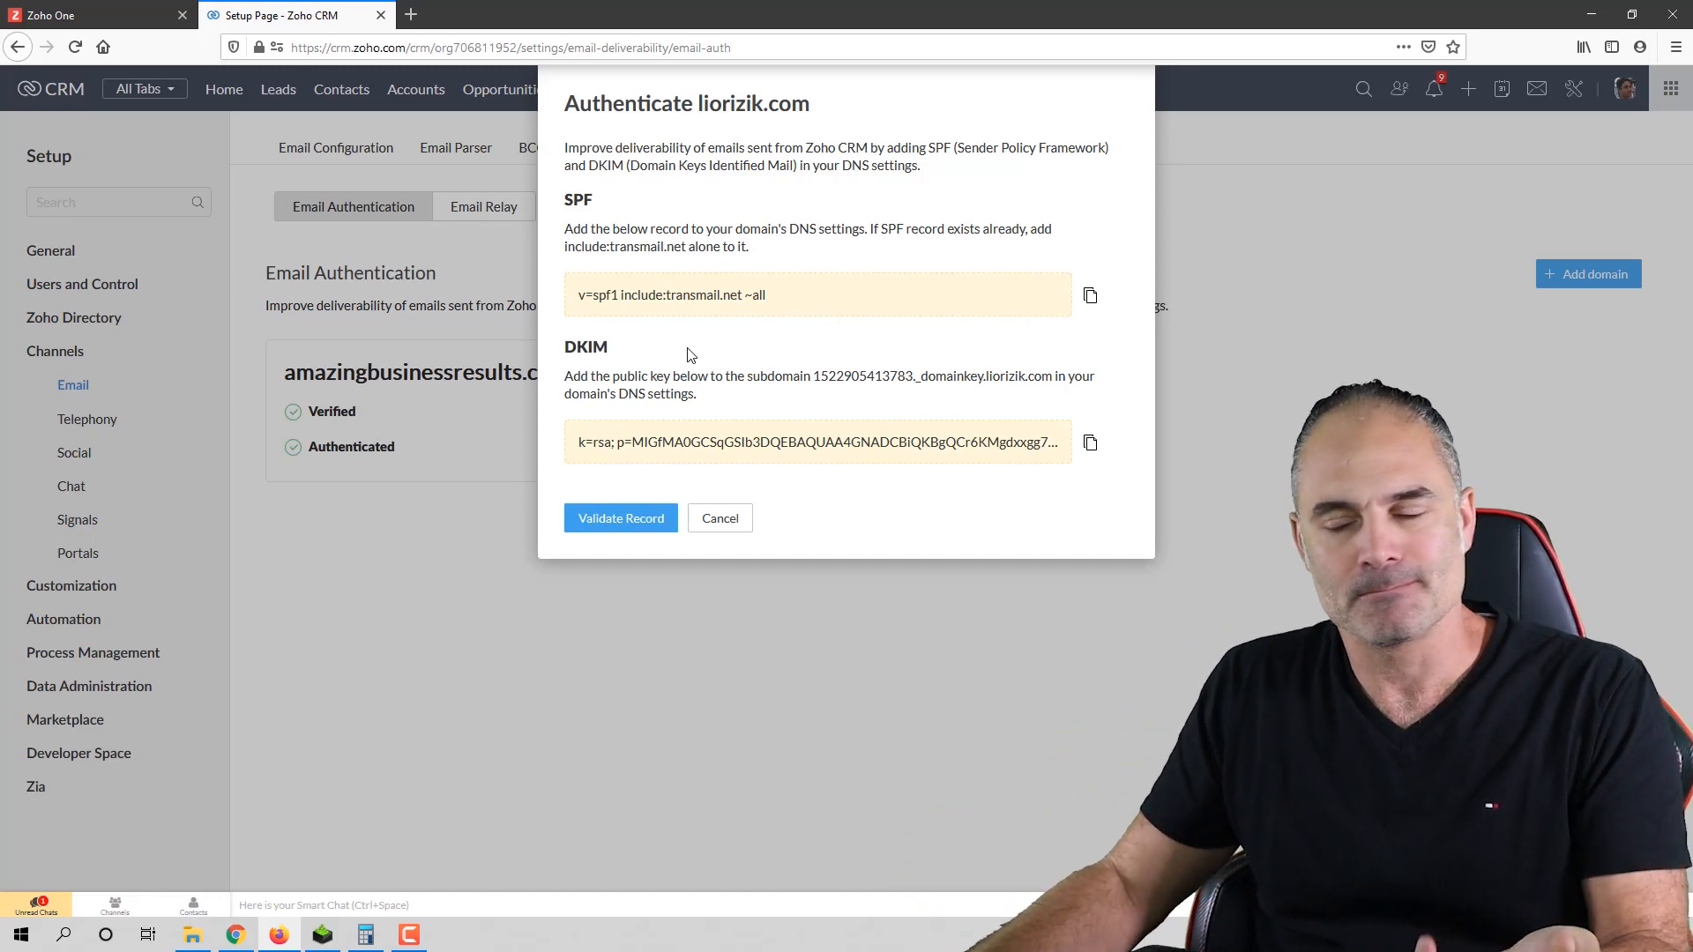
click(720, 518)
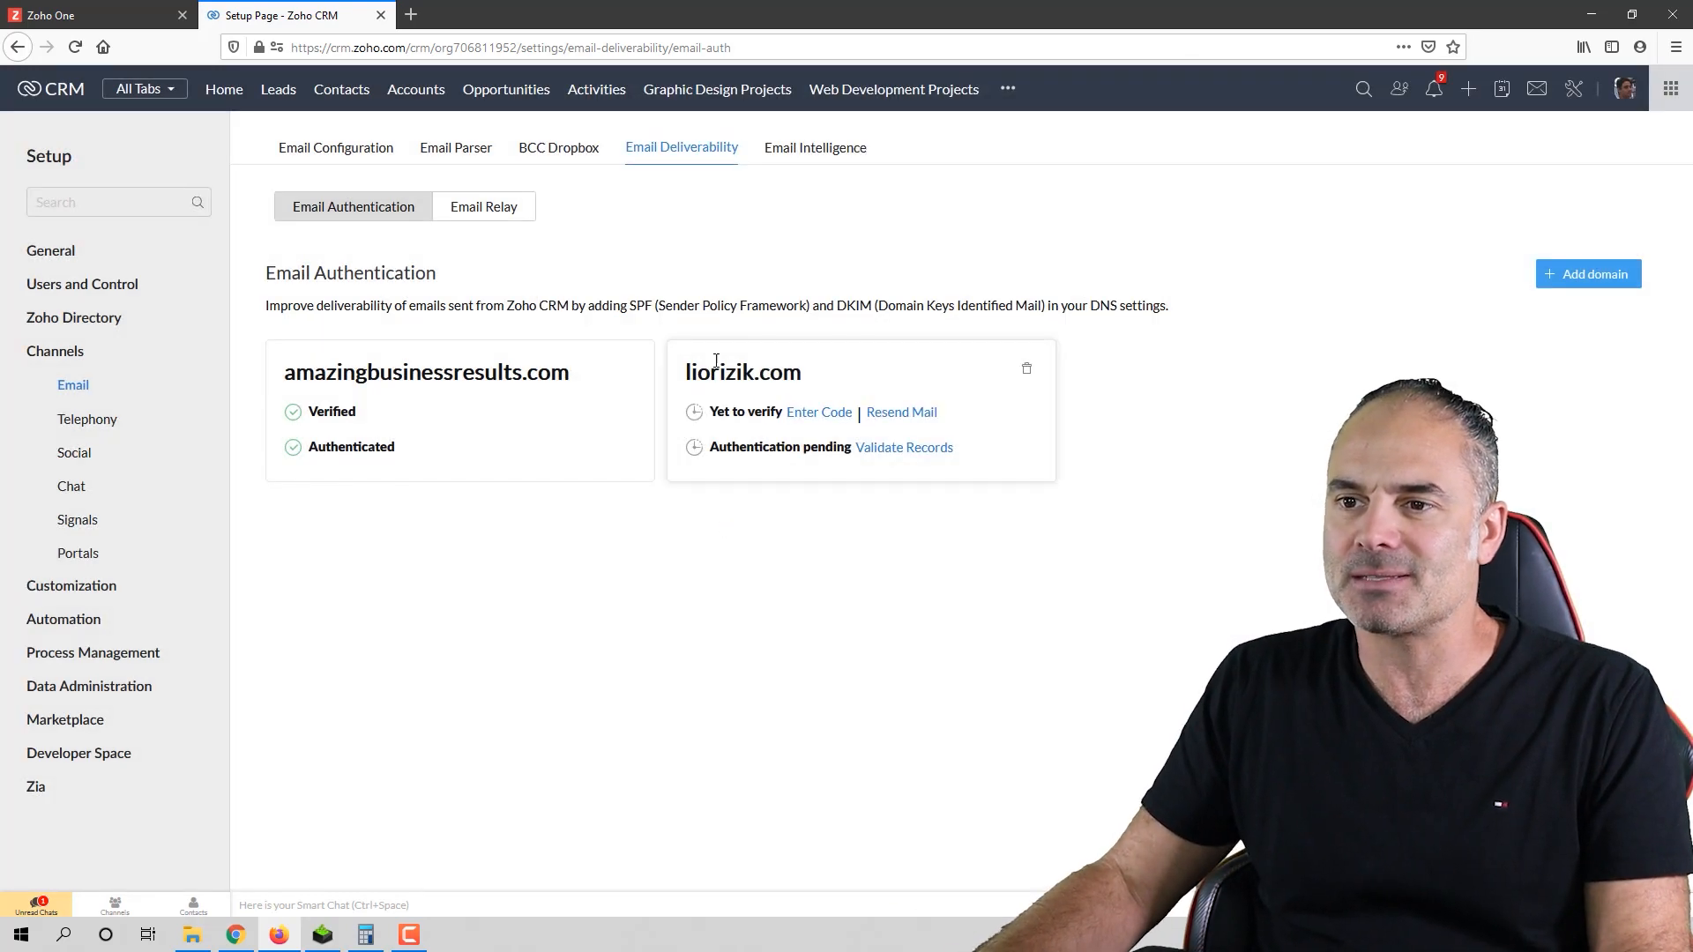
mouse_move(484, 207)
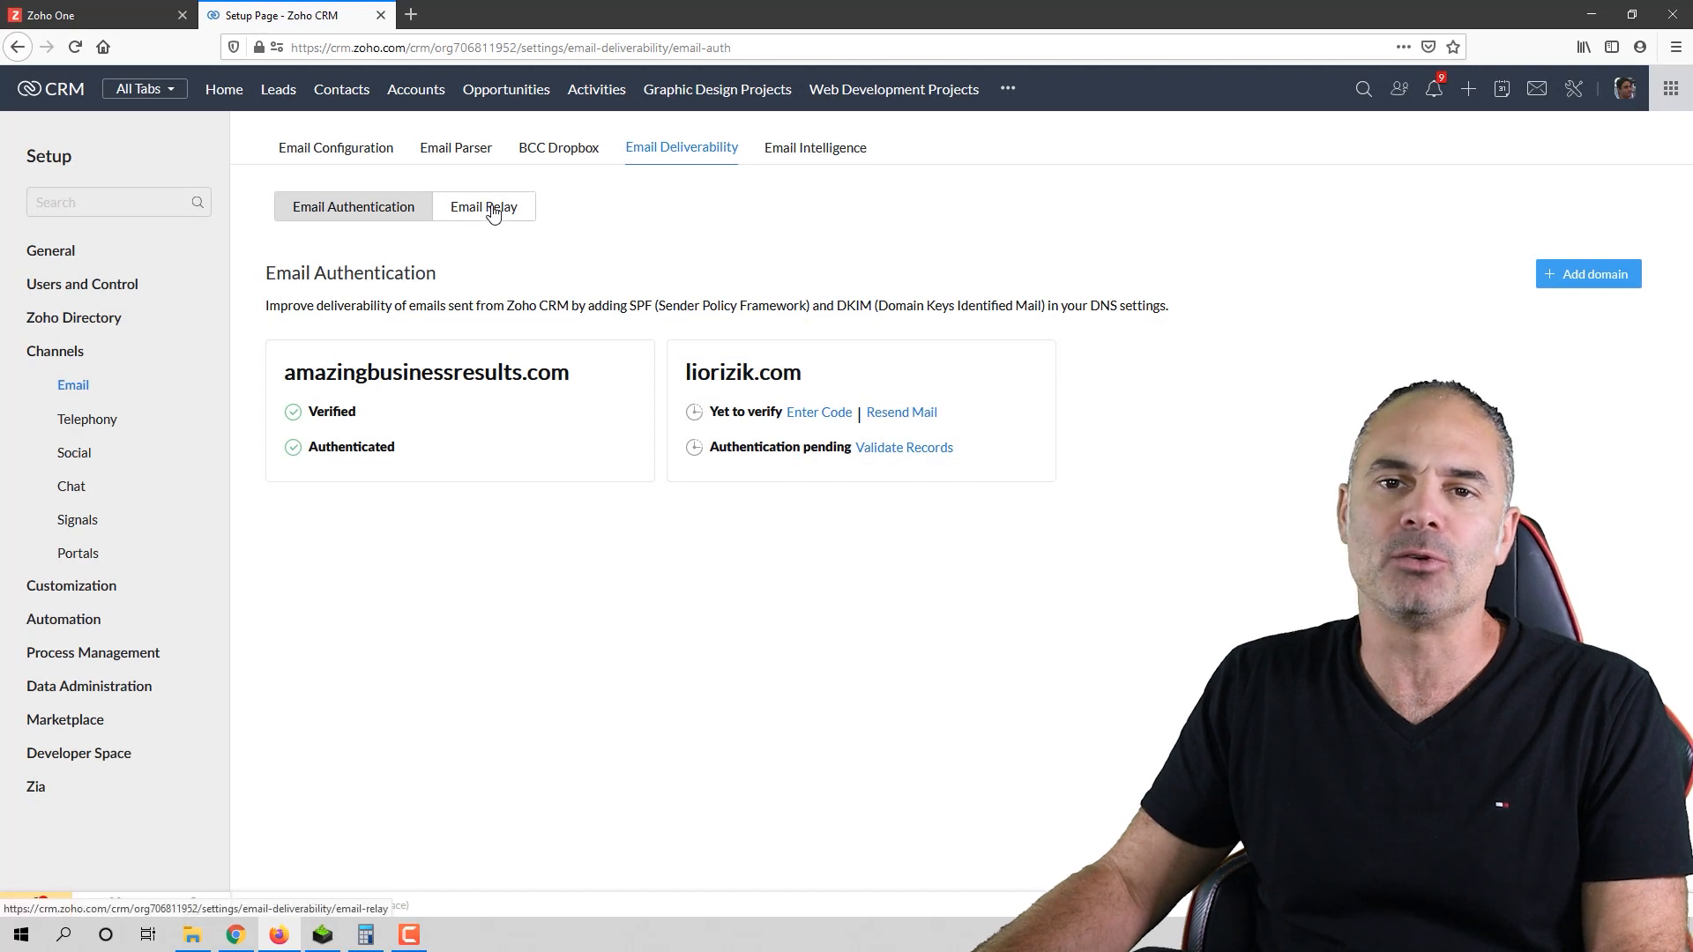
click(484, 206)
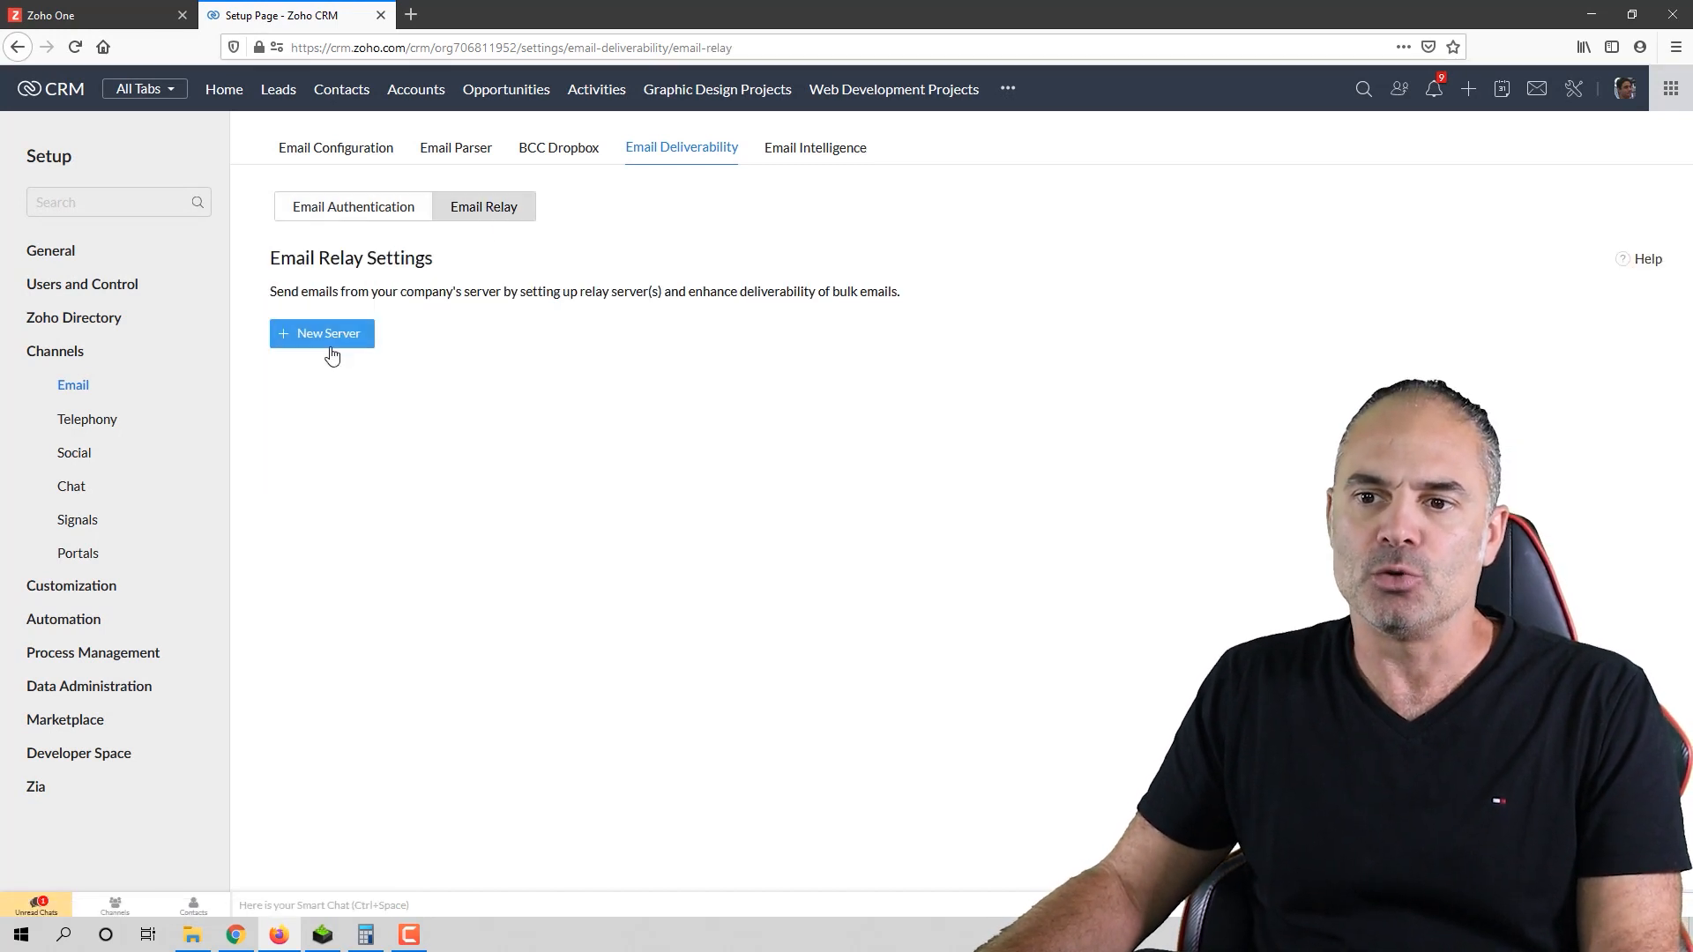
click(321, 332)
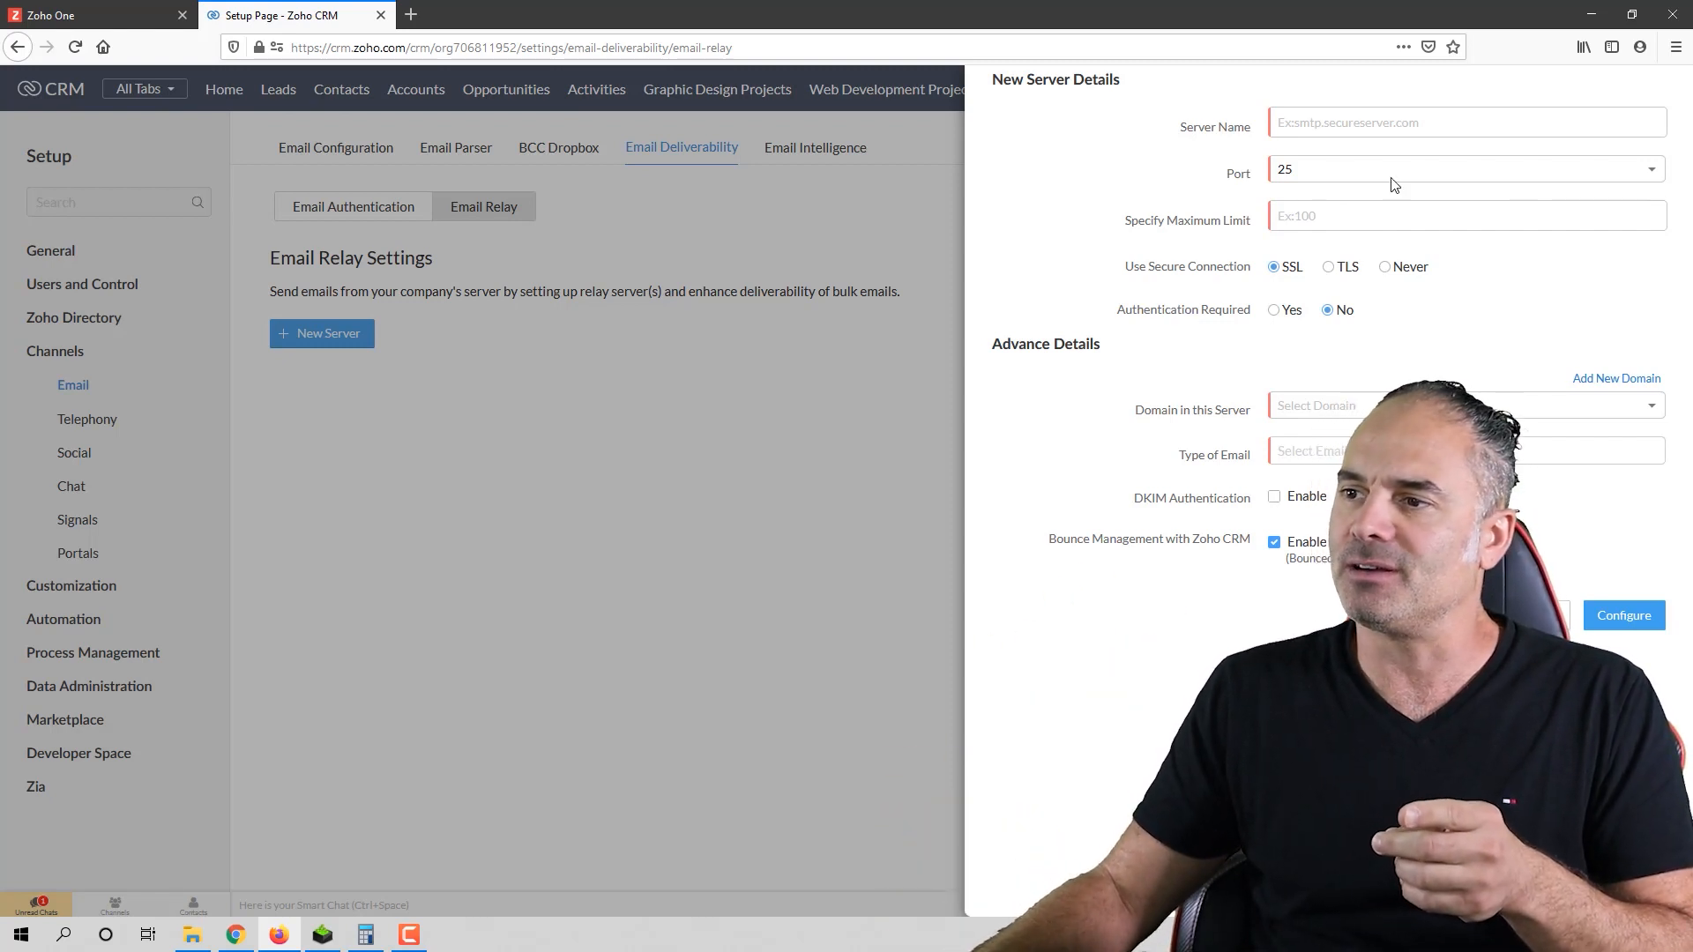
mouse_move(1265, 441)
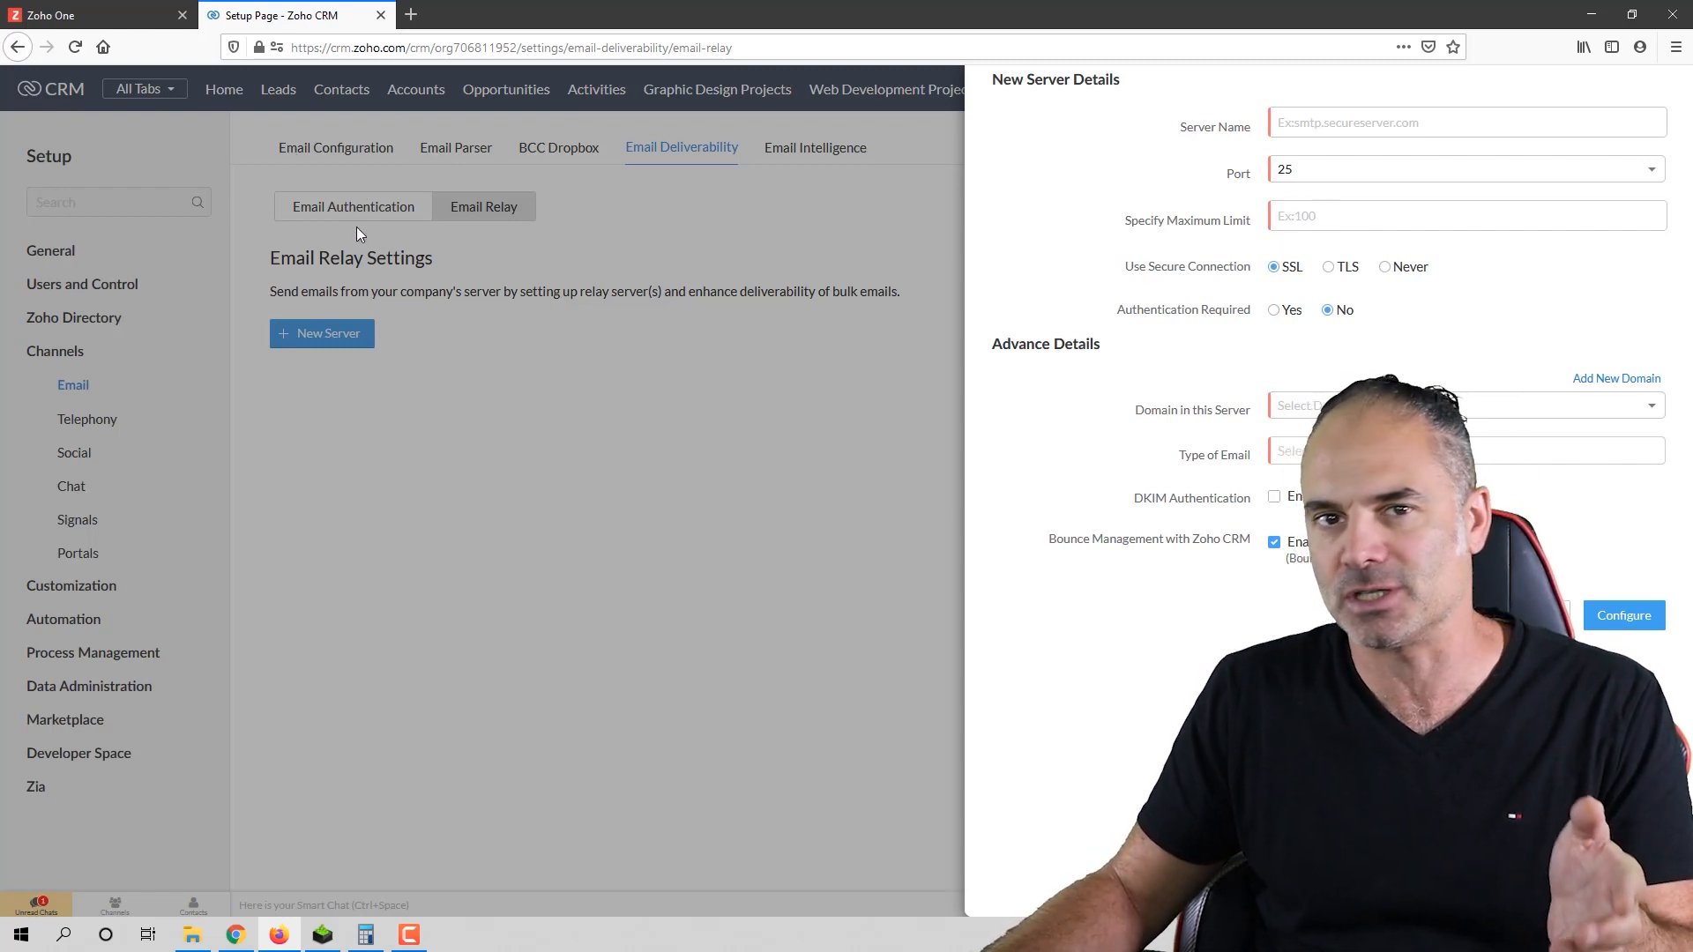
mouse_move(580, 275)
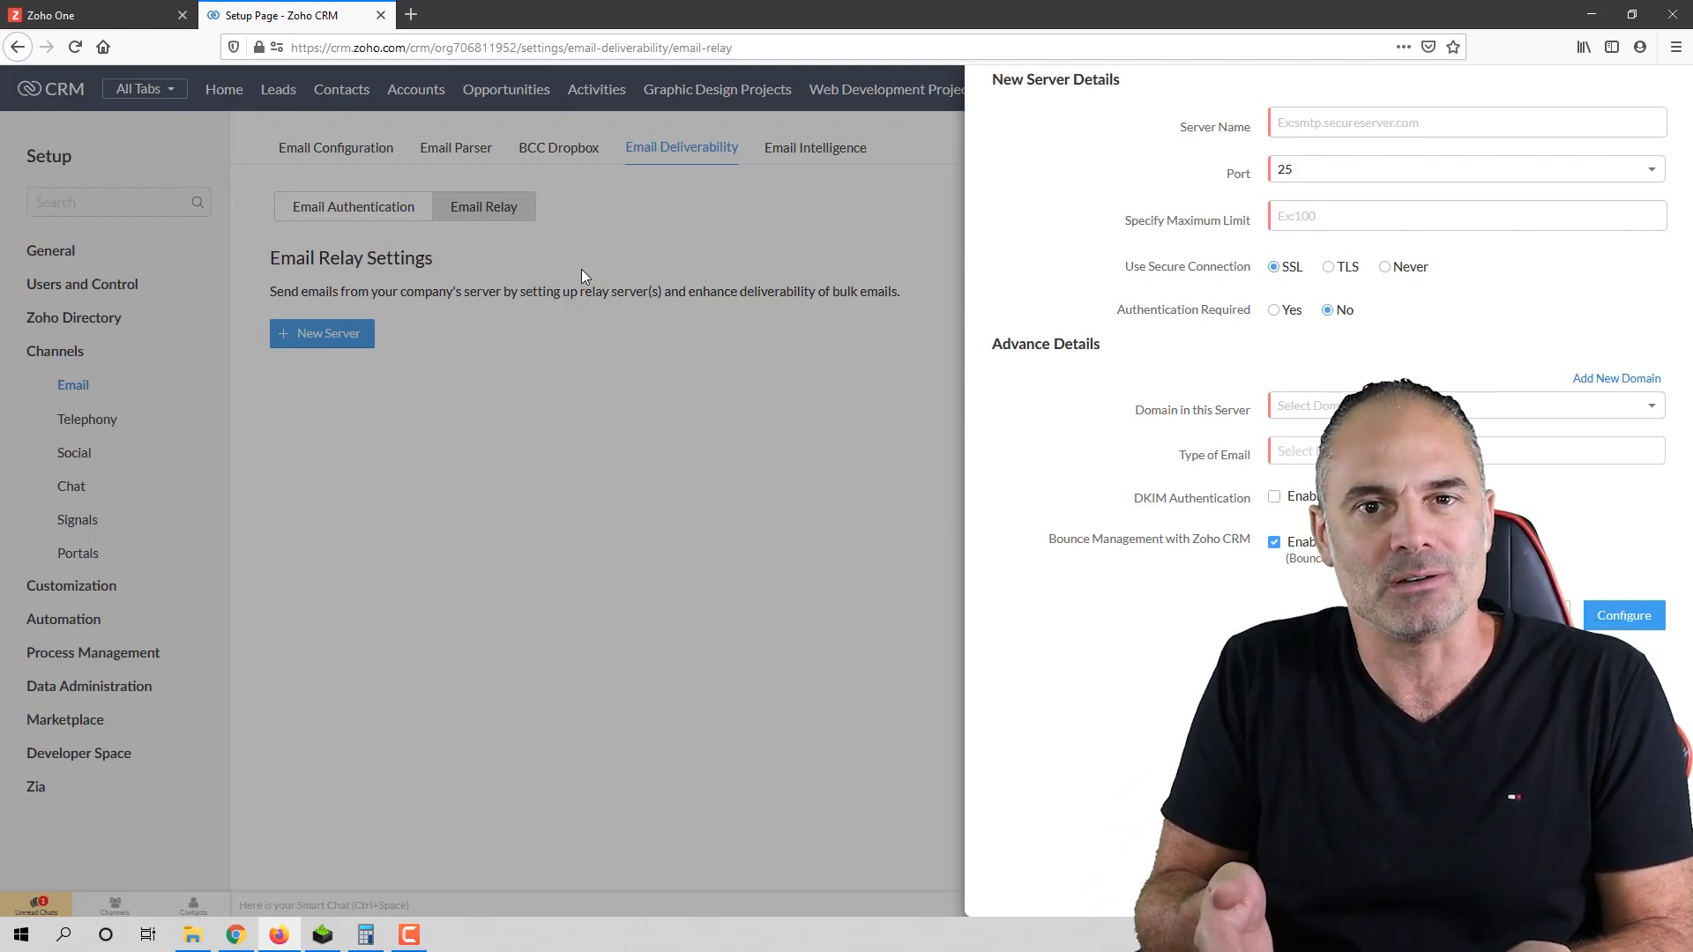
mouse_move(896, 124)
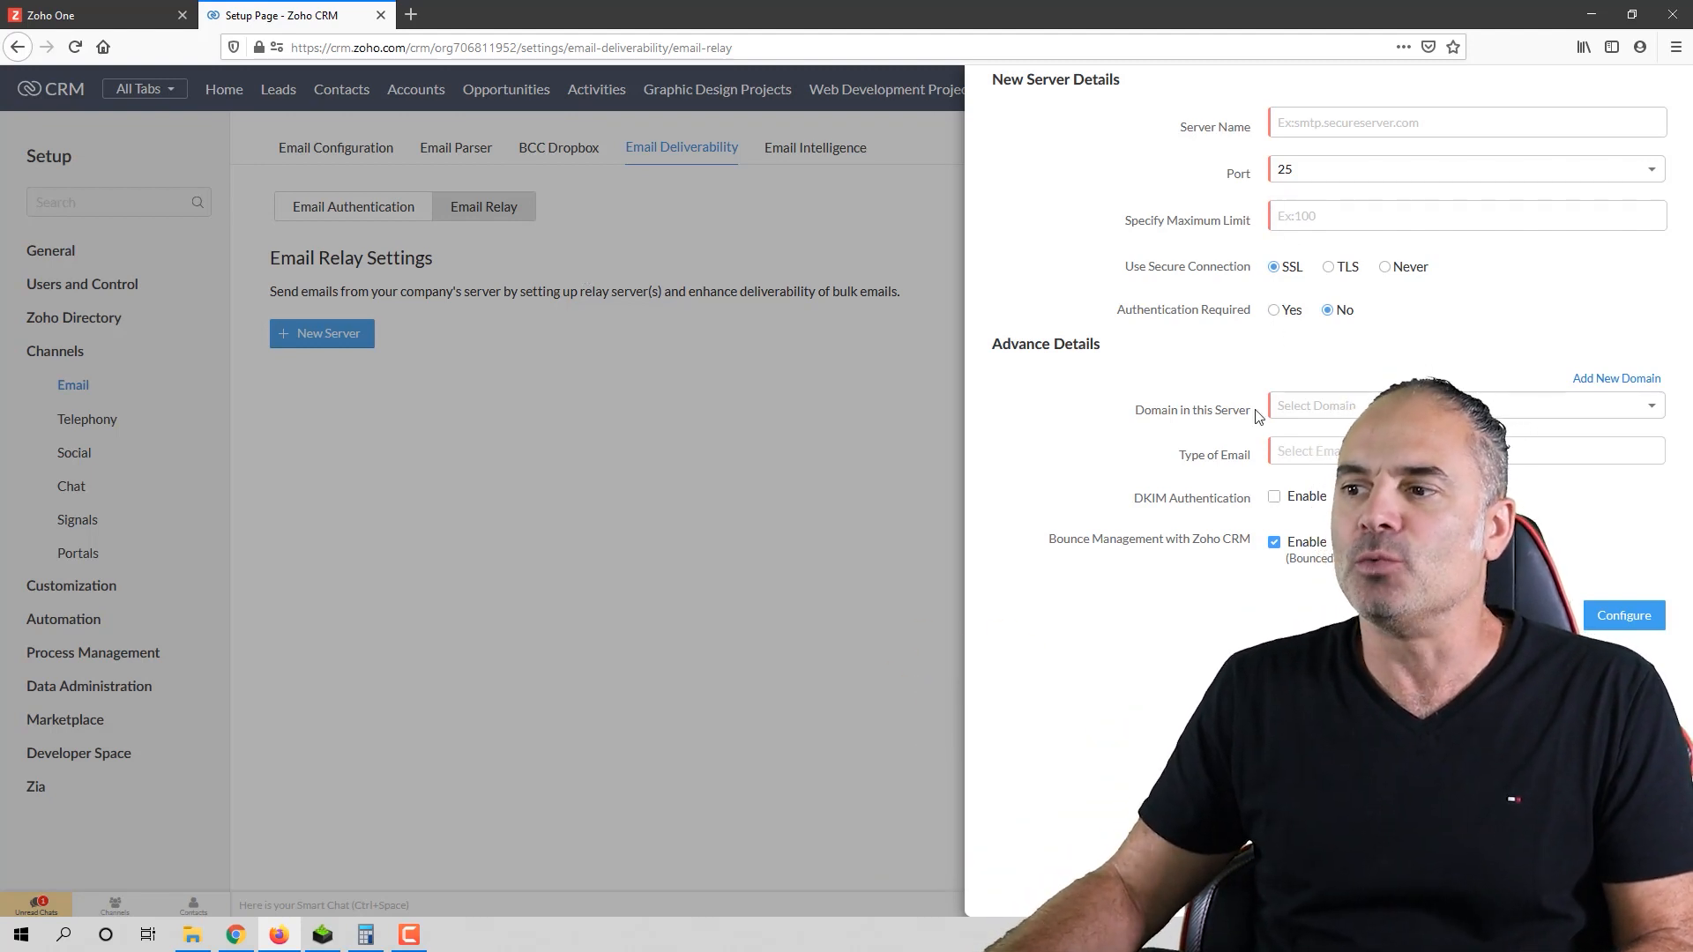
mouse_move(1207, 437)
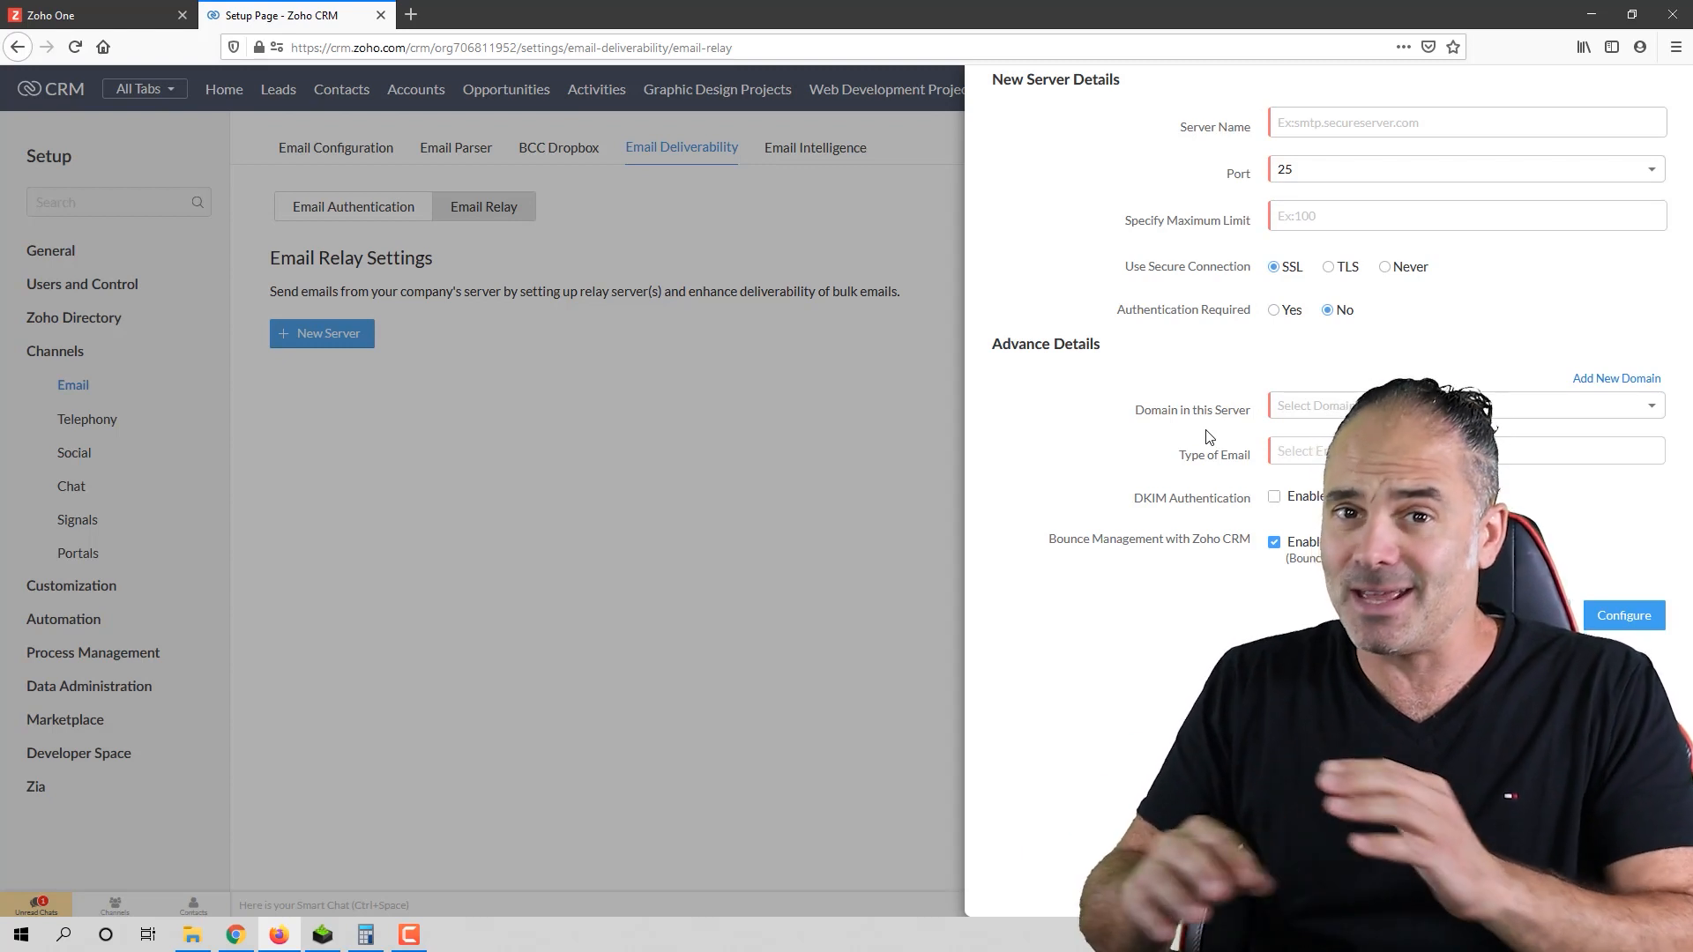
mouse_move(1276, 288)
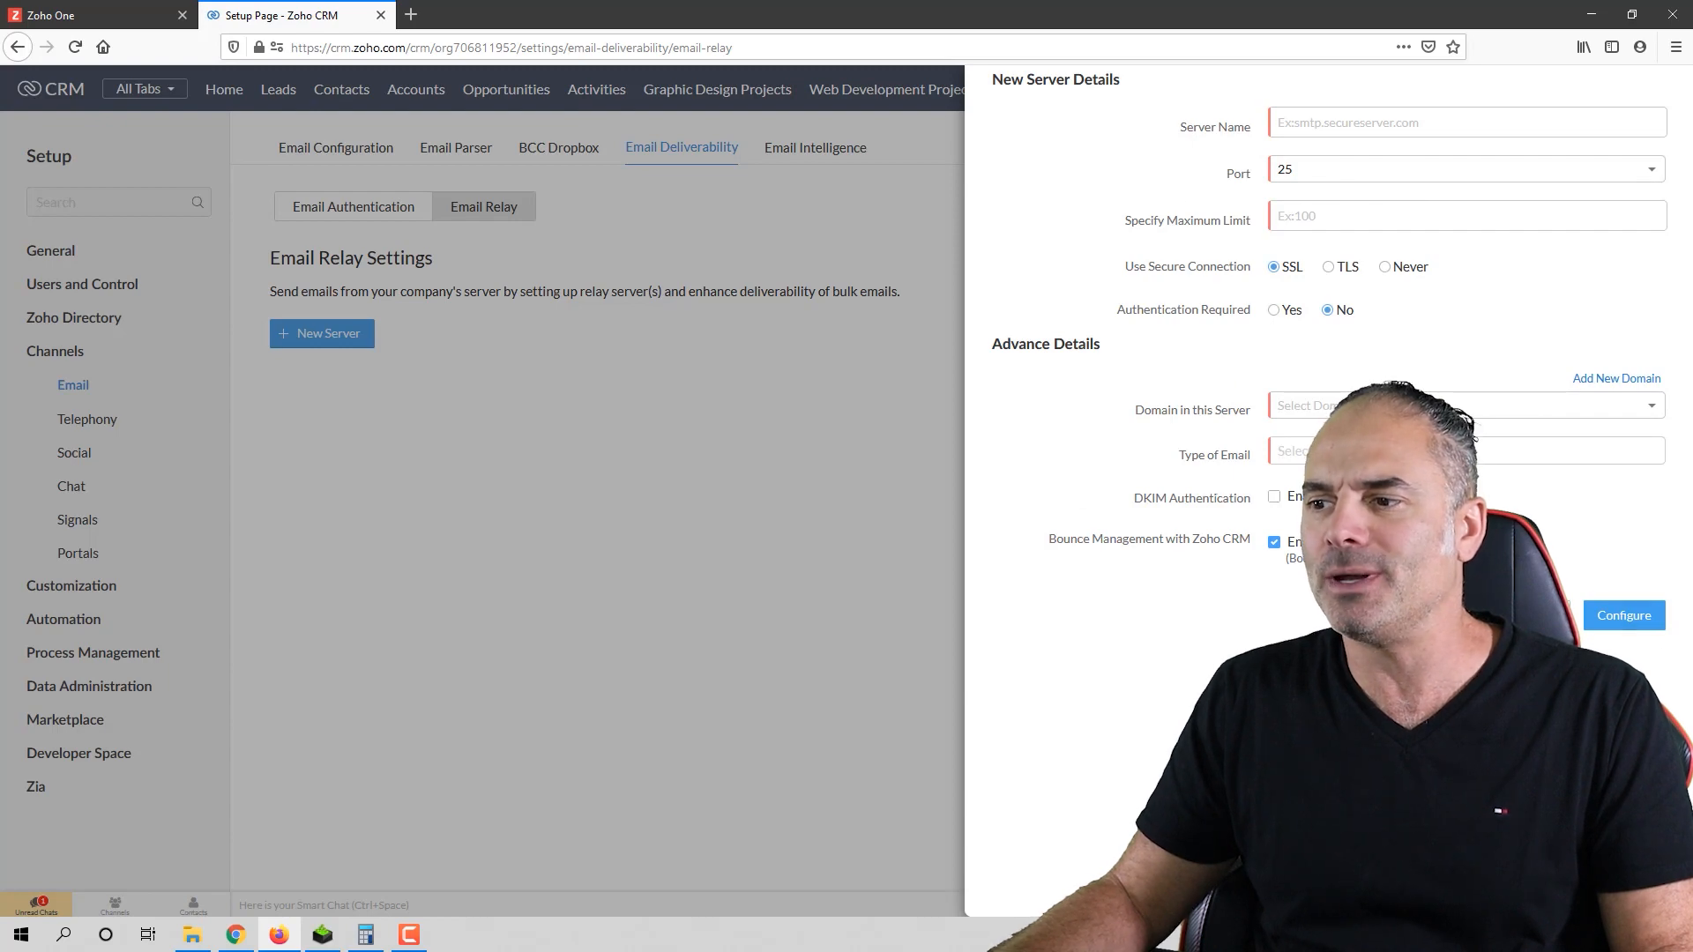
Step: Open authsmtp.com in a new Firefox tab
click(494, 15)
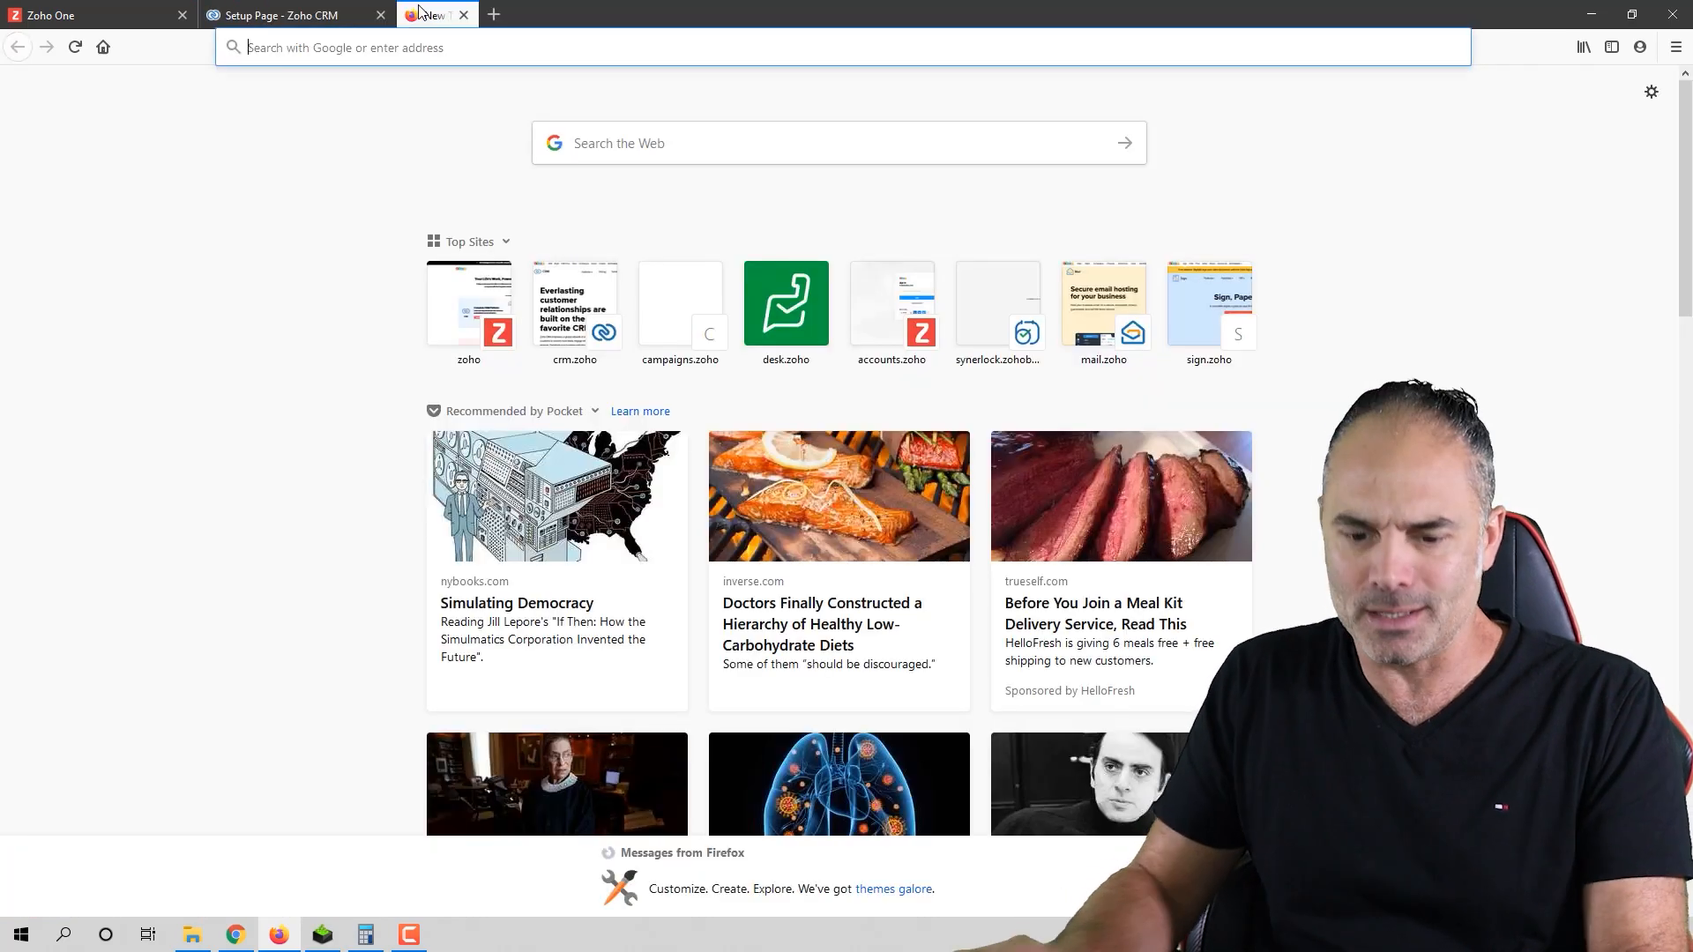
text(au)
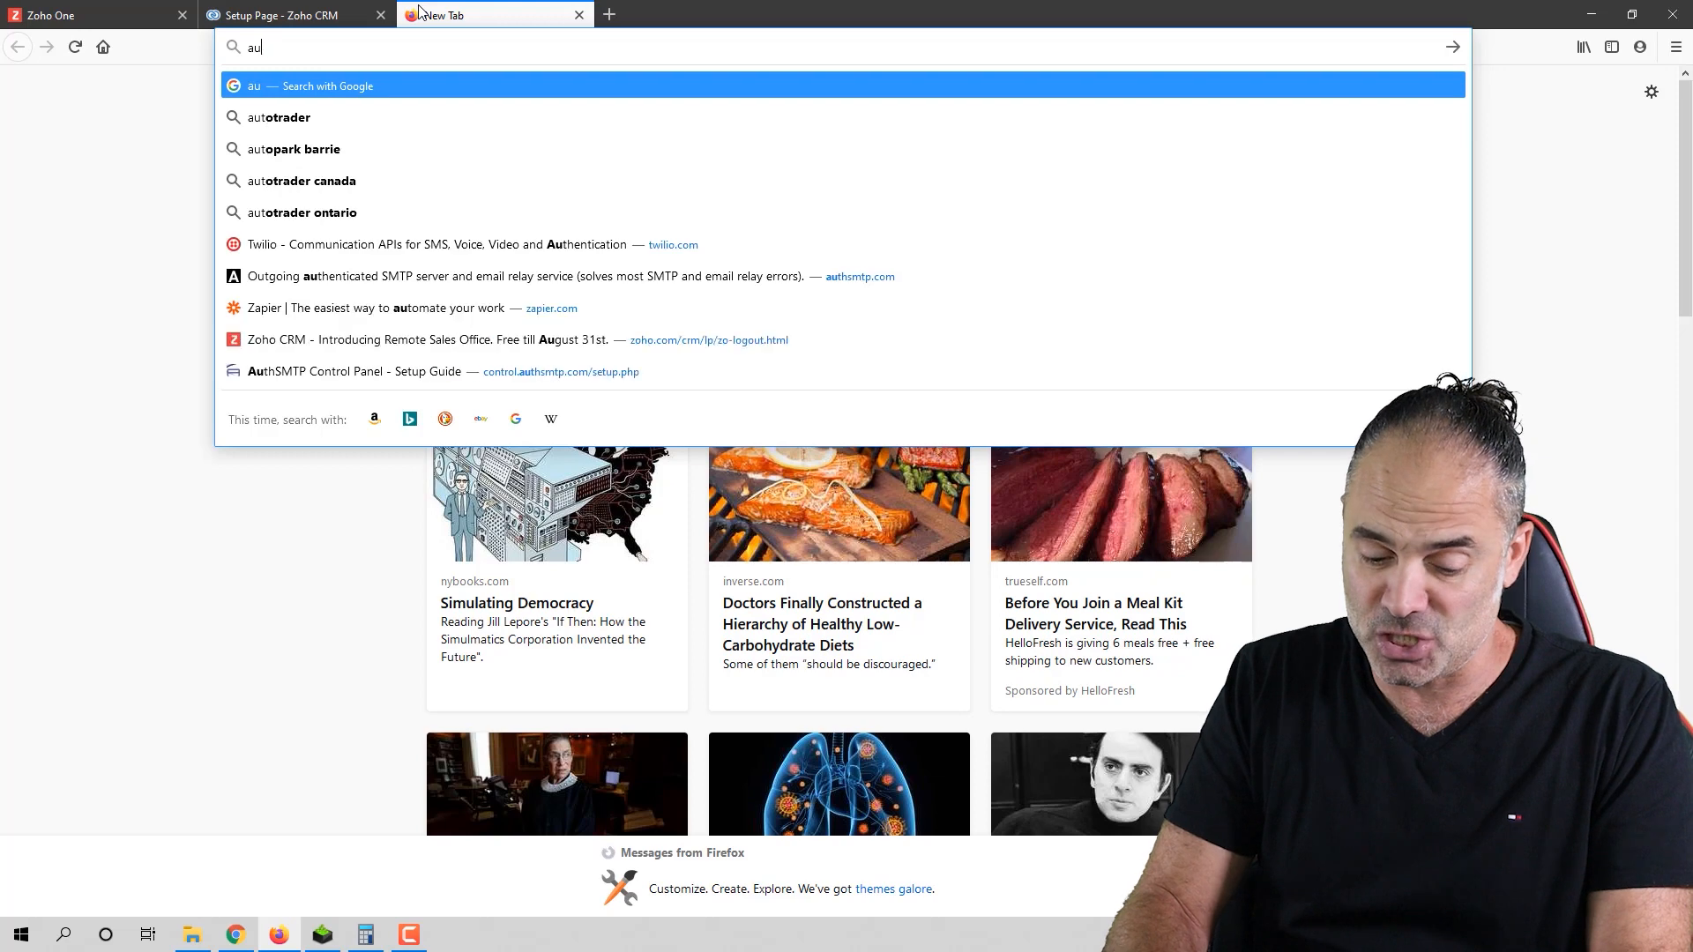
text(ths)
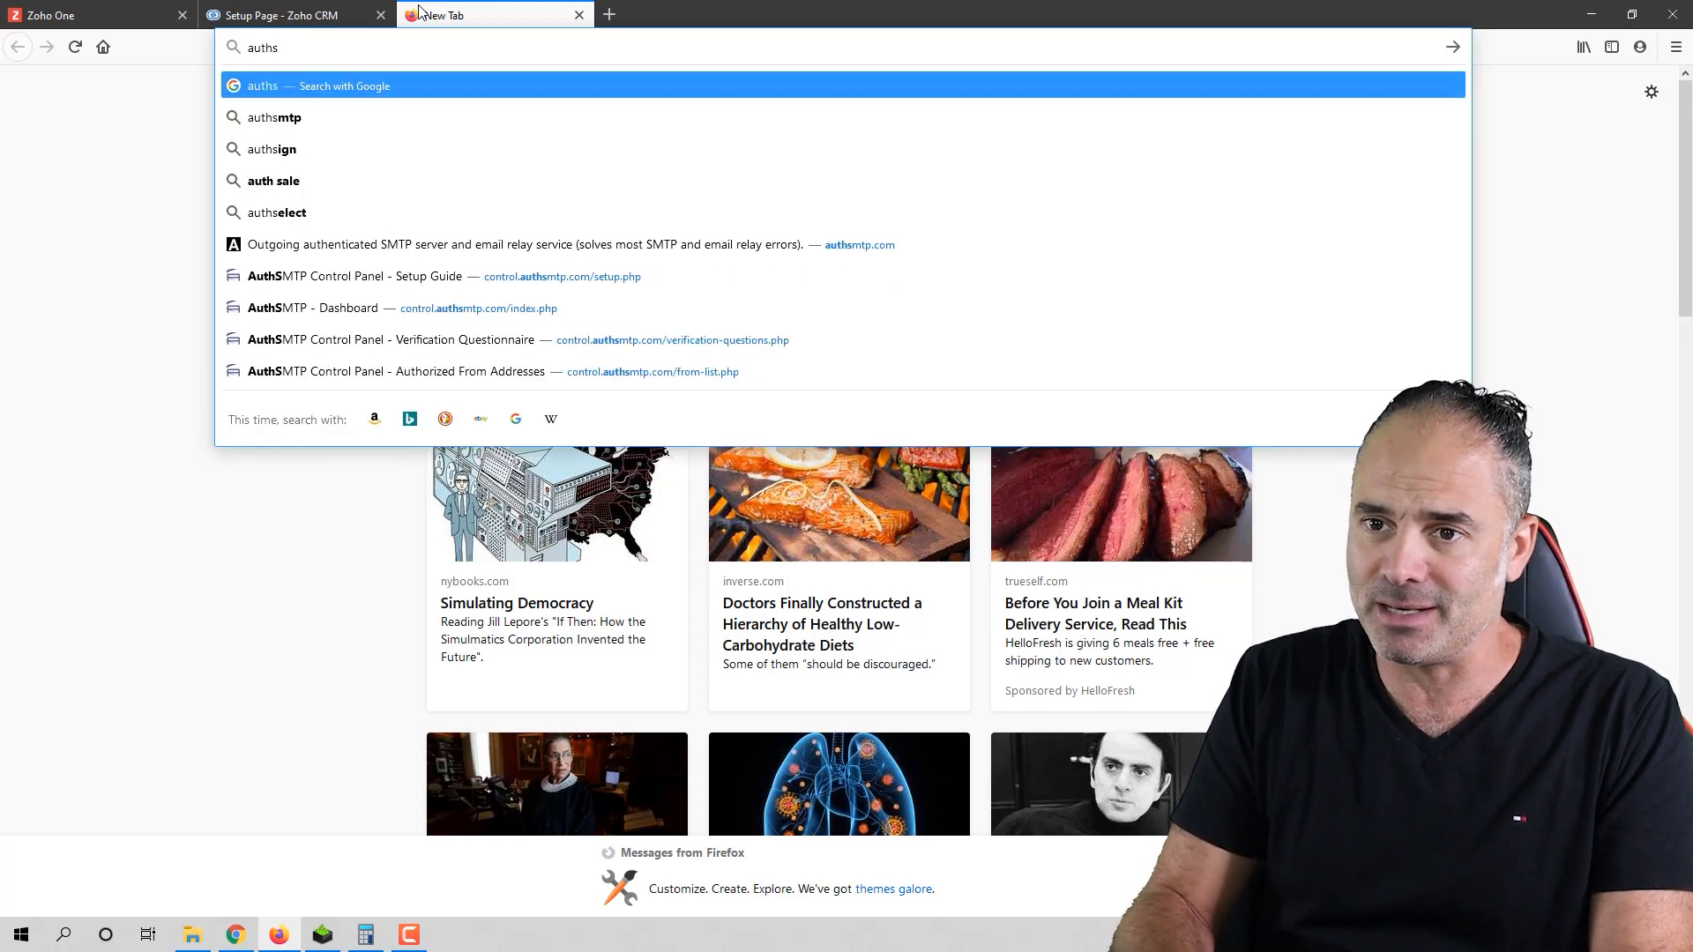
text(mtp)
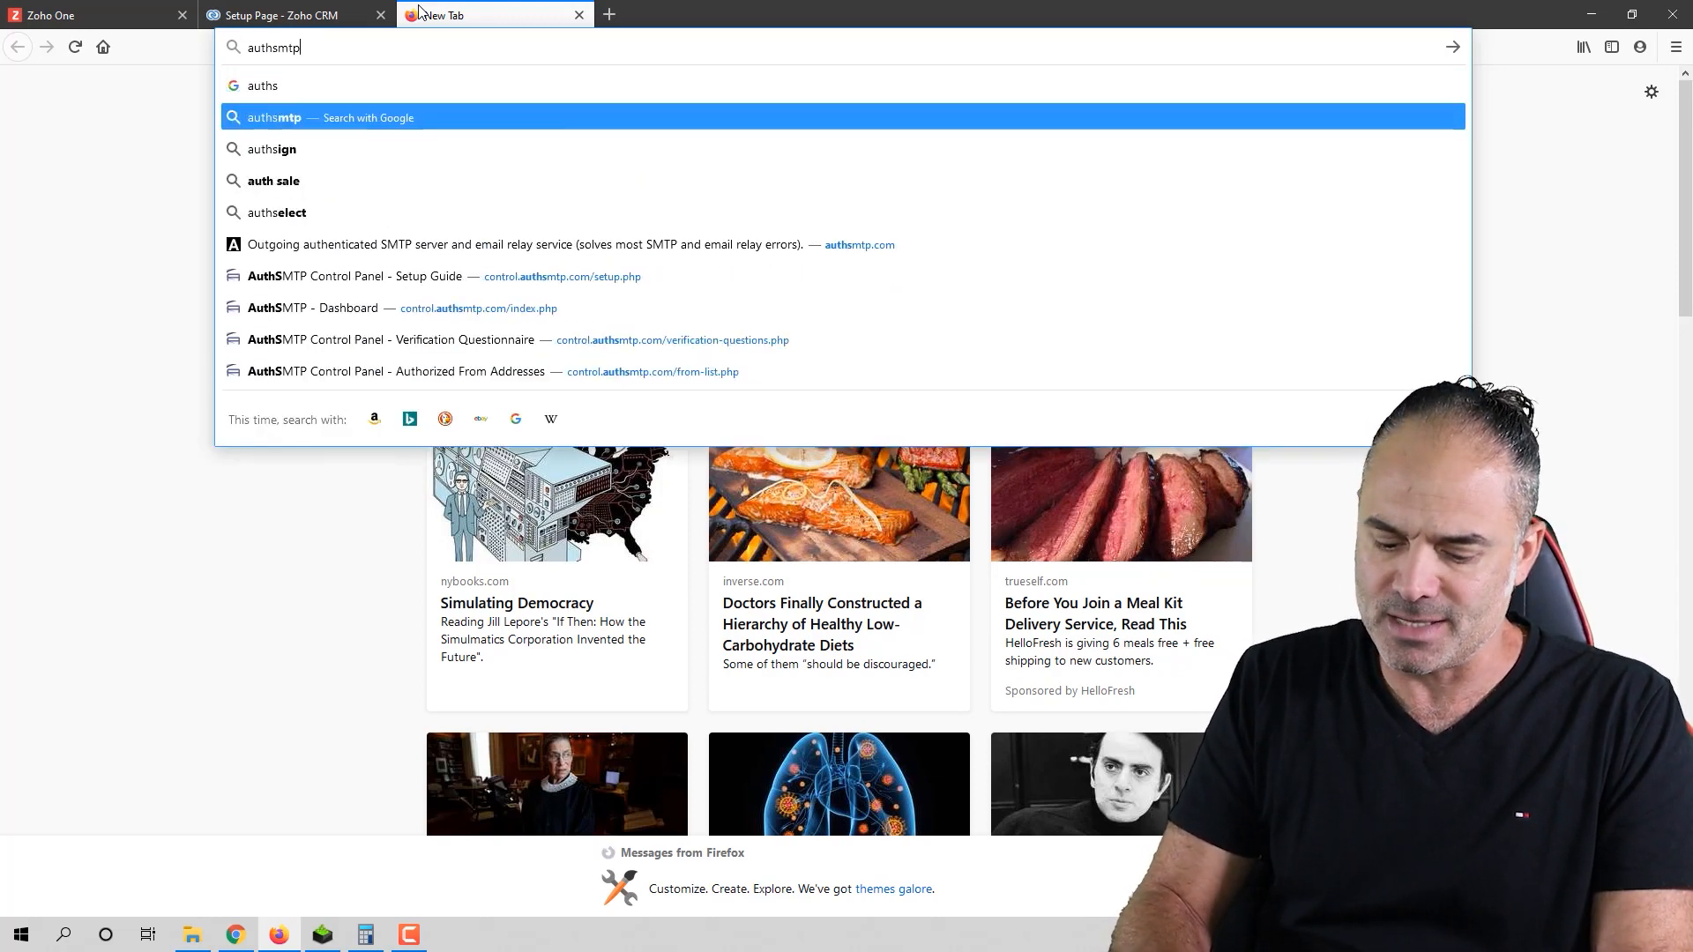
click(561, 245)
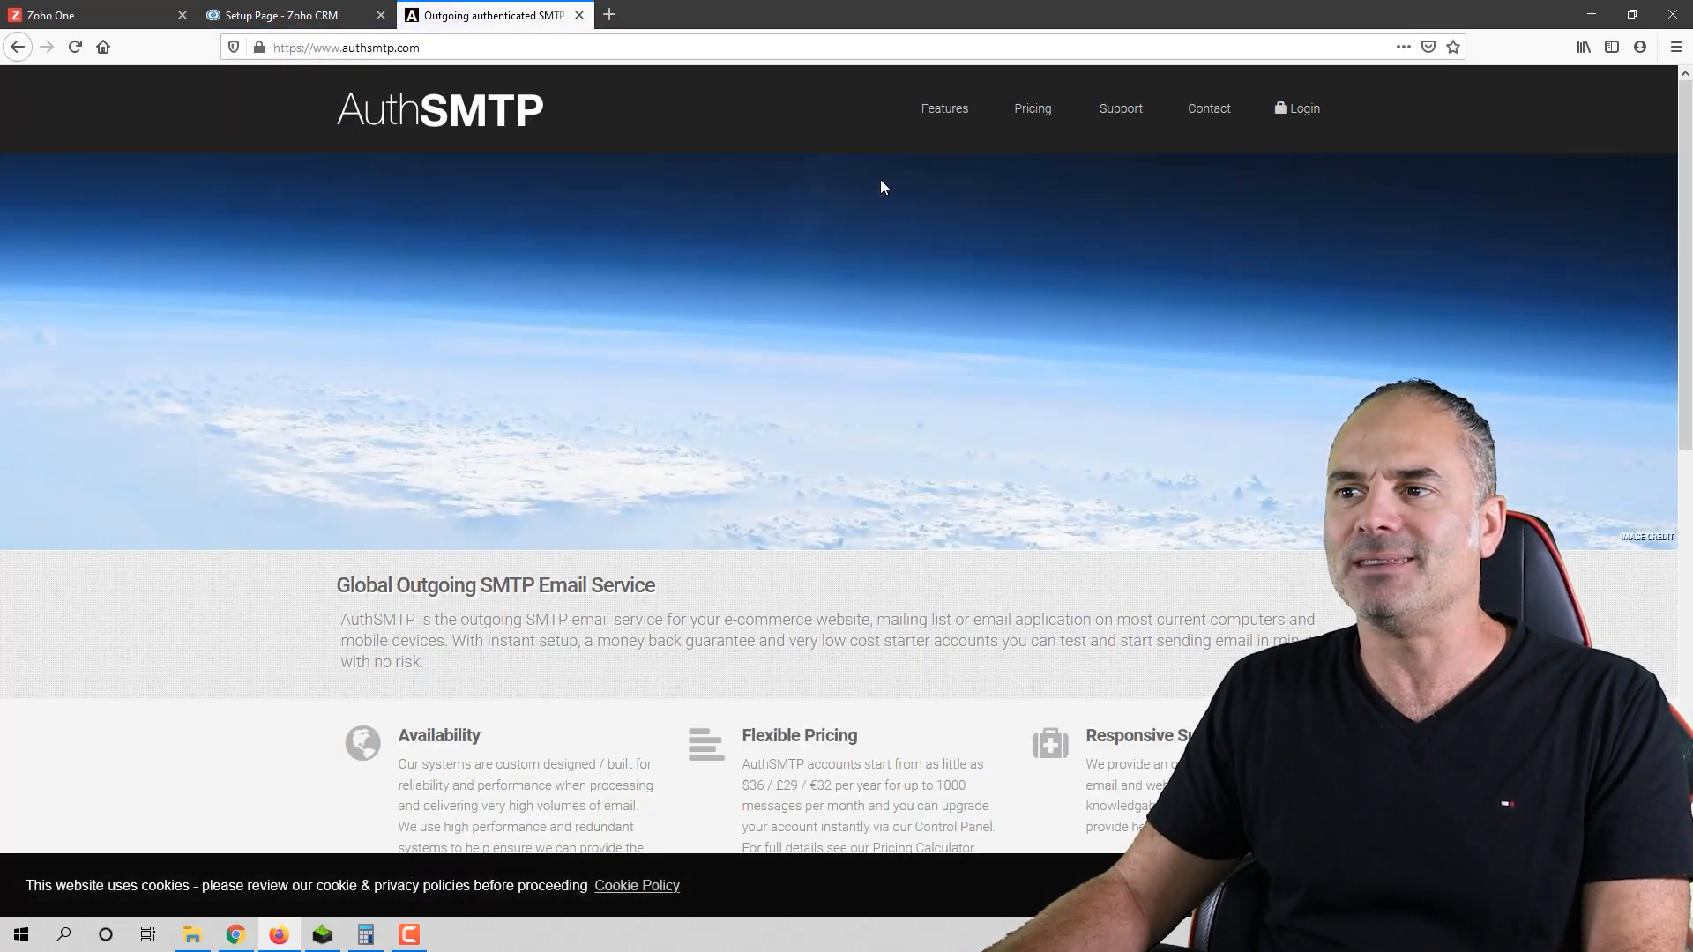
Step: Review AuthSMTP's $36, $52 and $68 yearly plans, then return to the Zoho CRM tab
click(1031, 107)
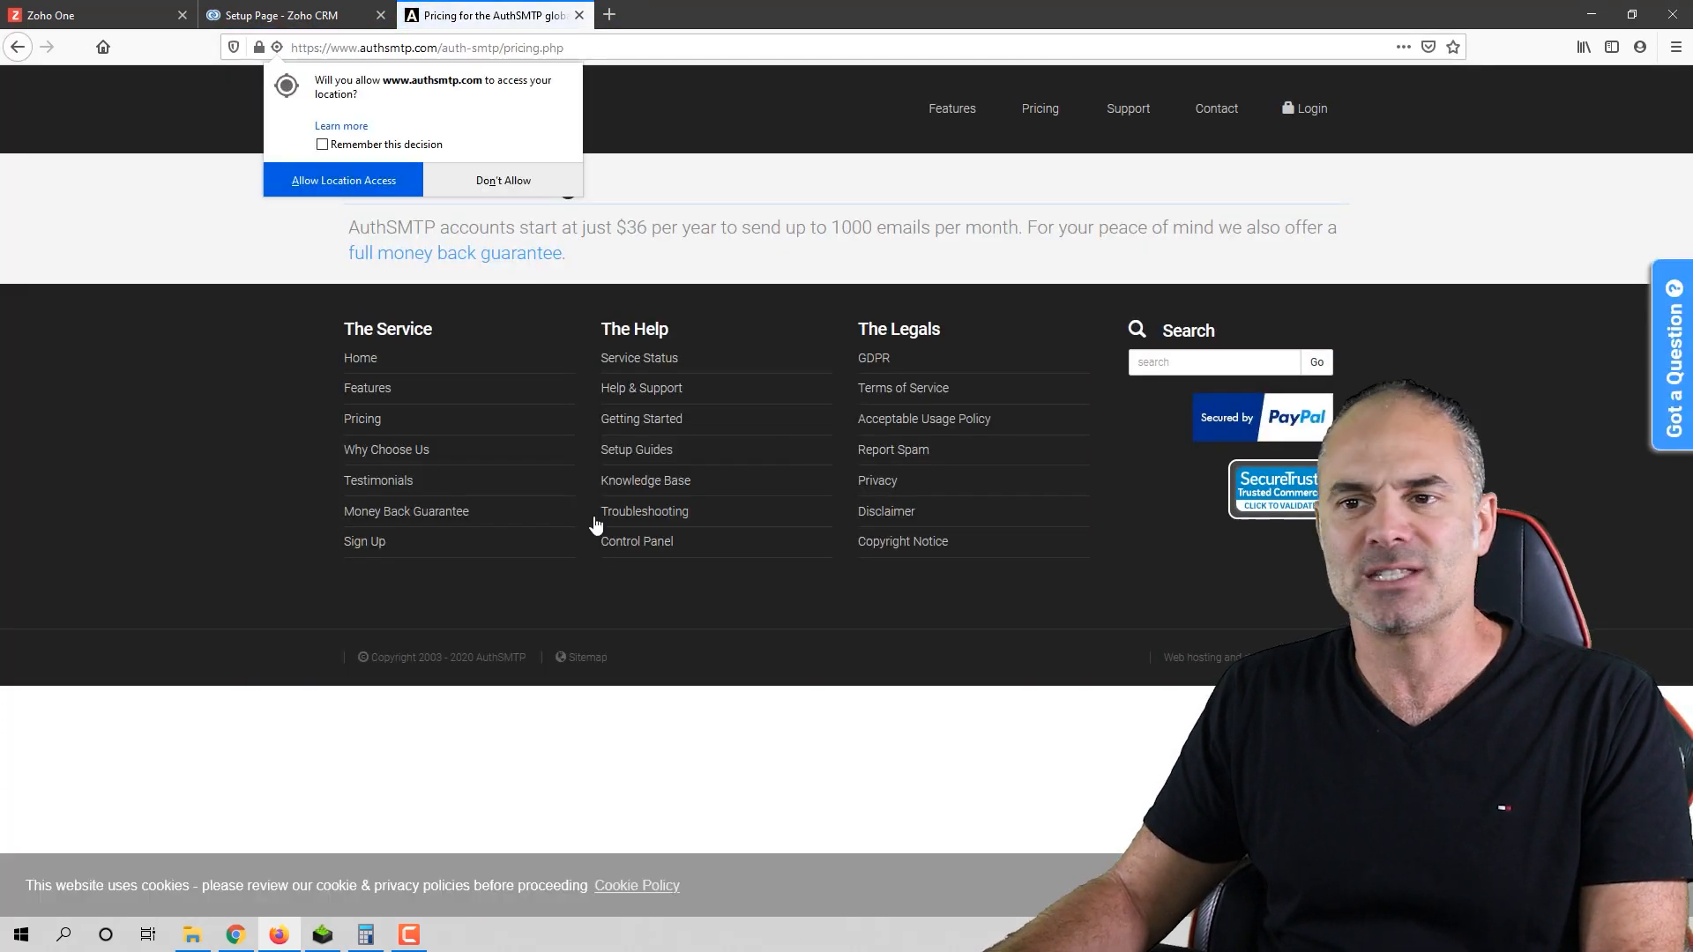
click(502, 180)
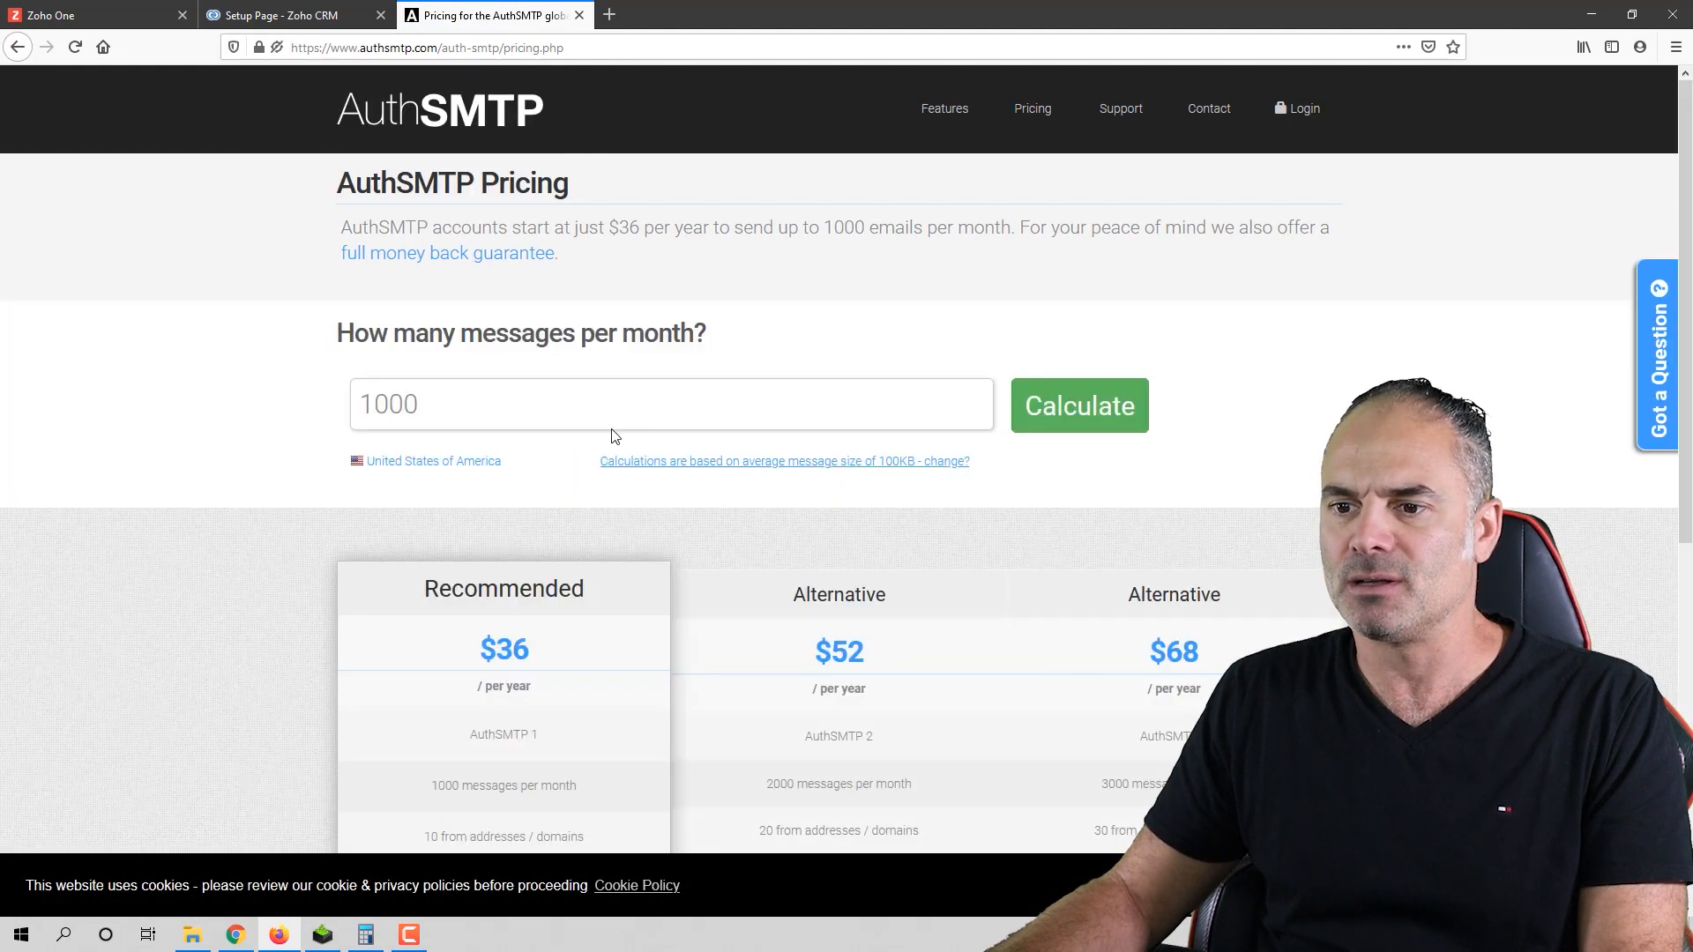
scroll(down, 3)
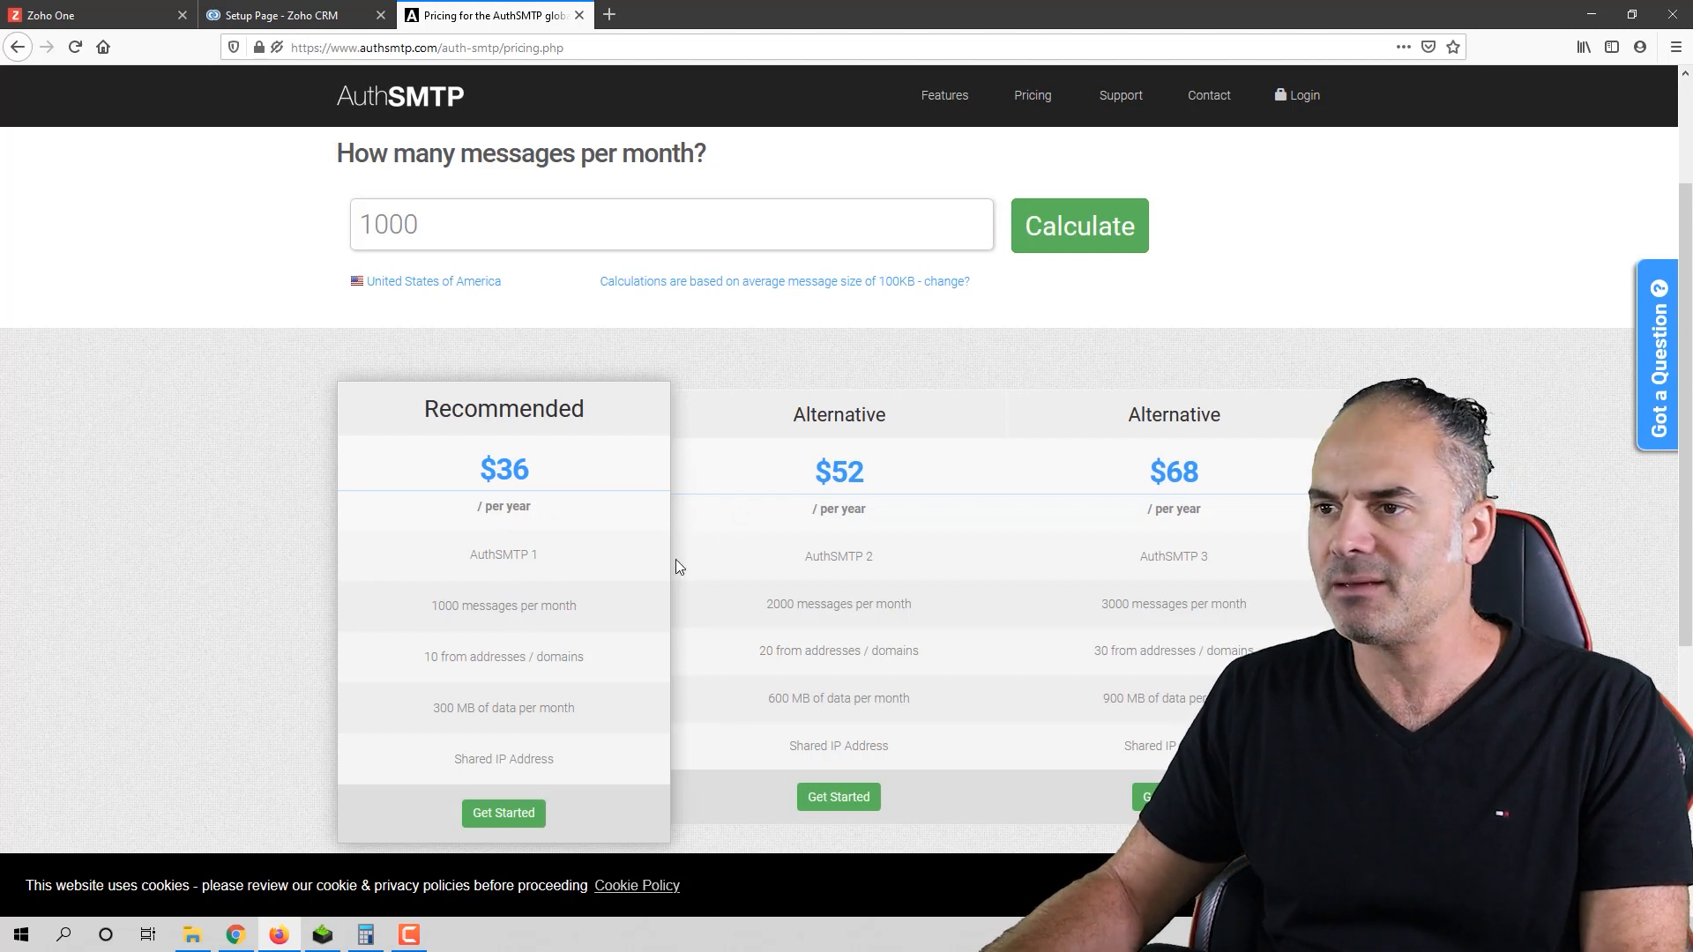
scroll(up, 3)
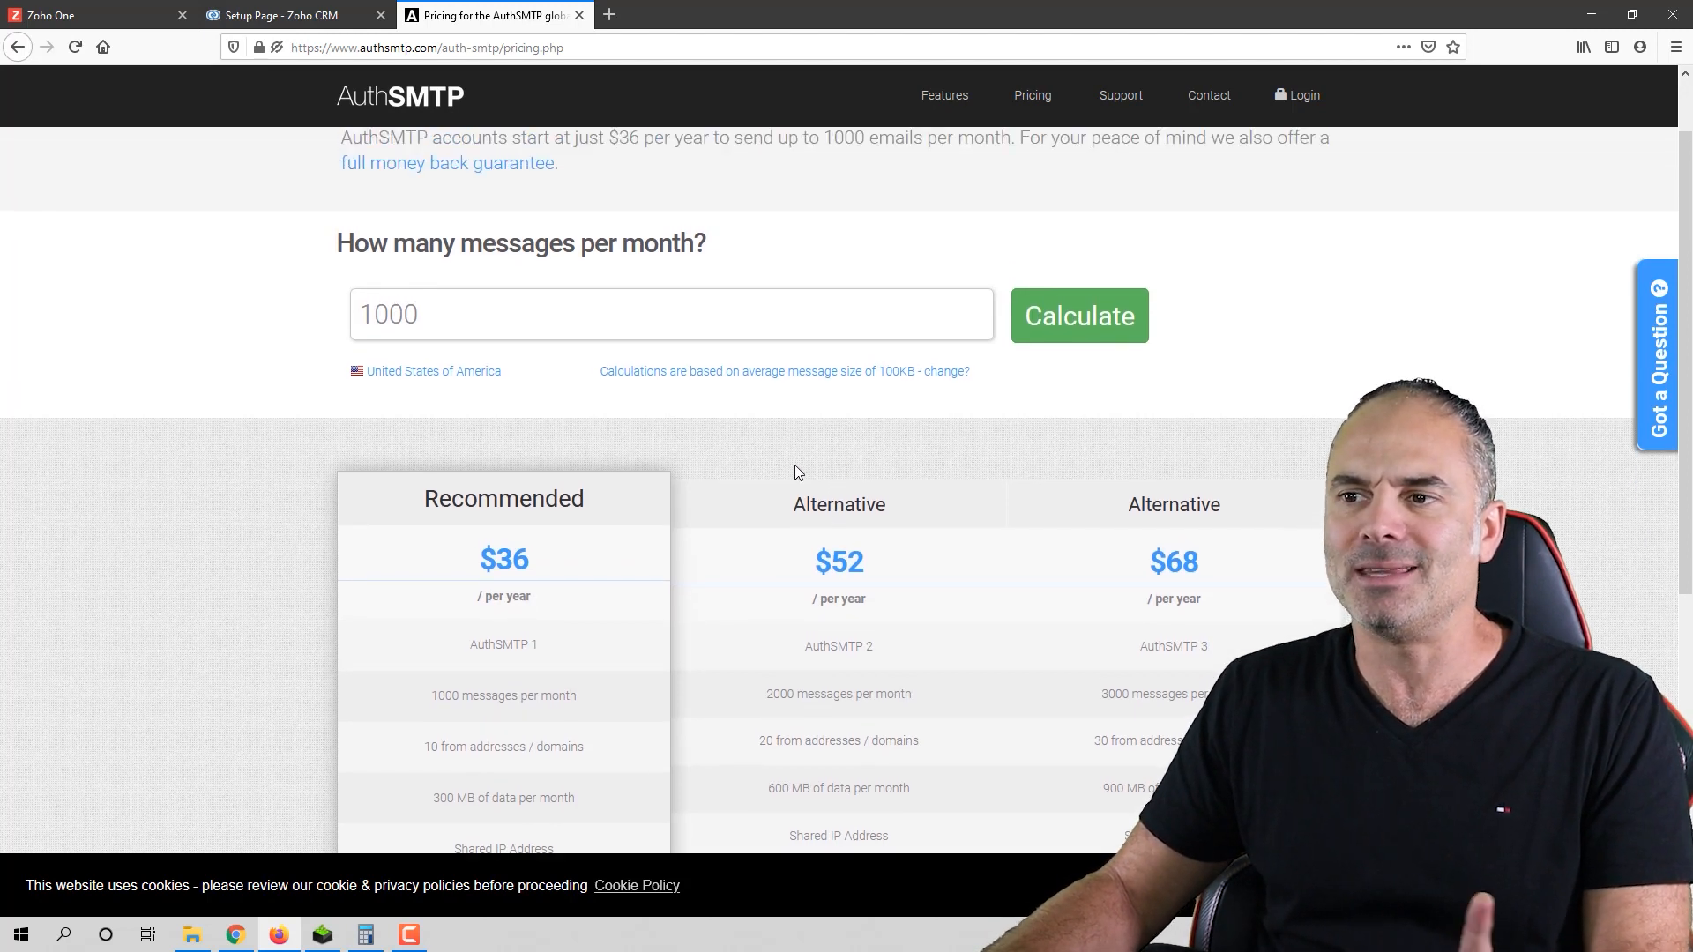
scroll(up, 3)
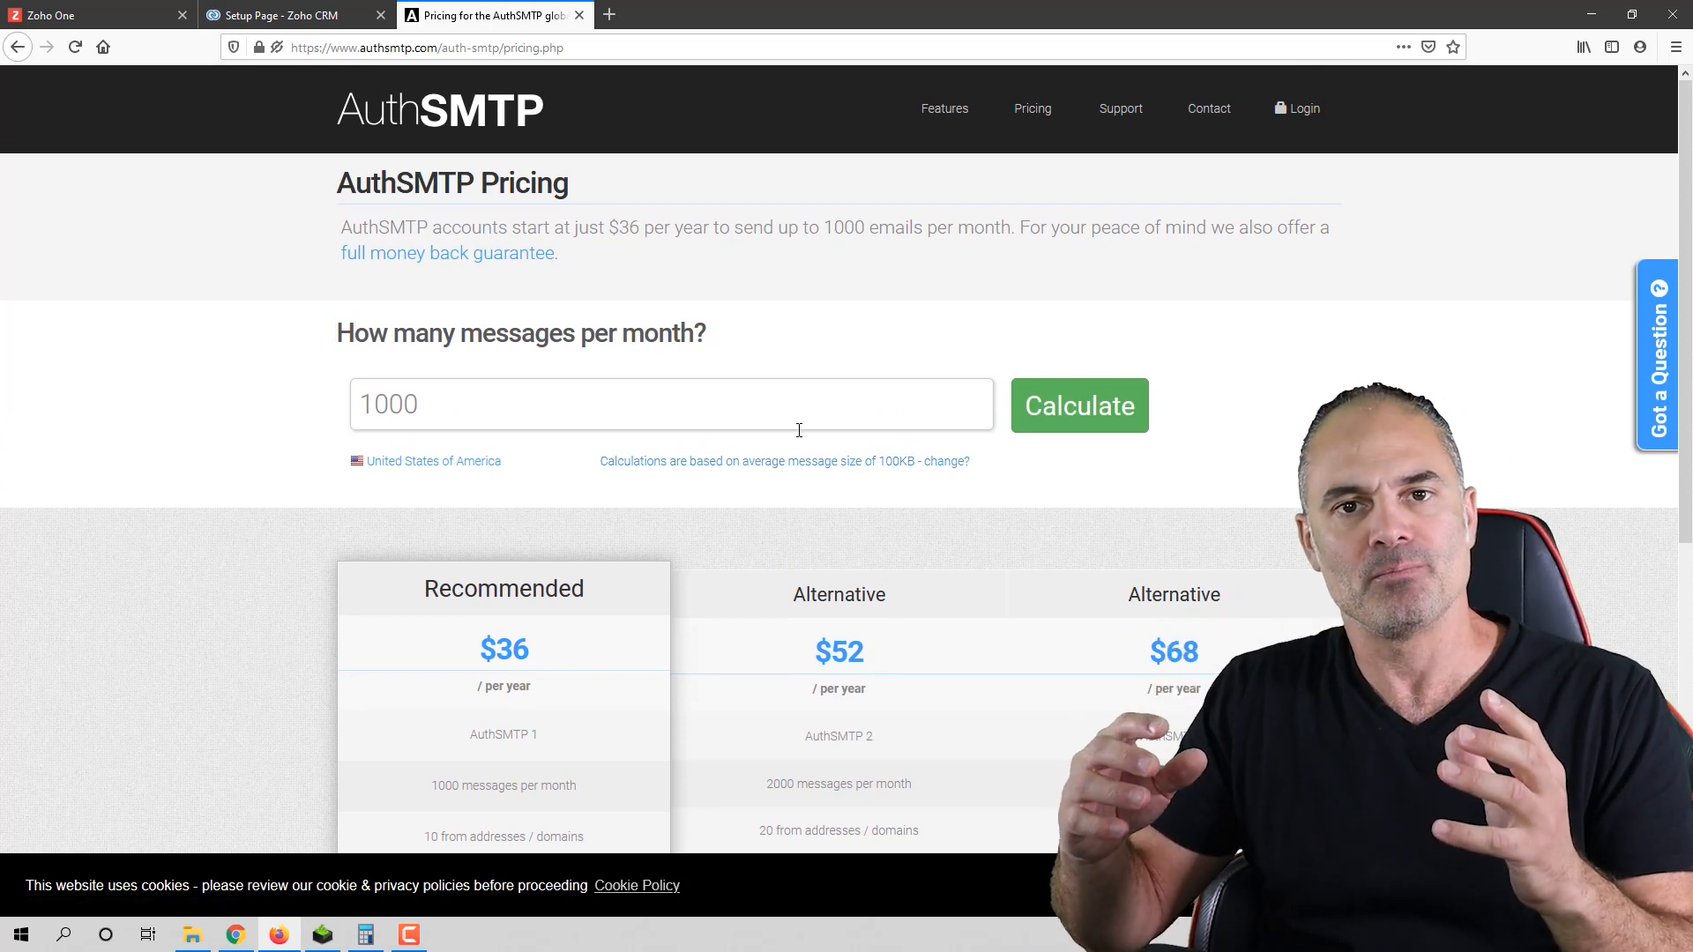
click(292, 15)
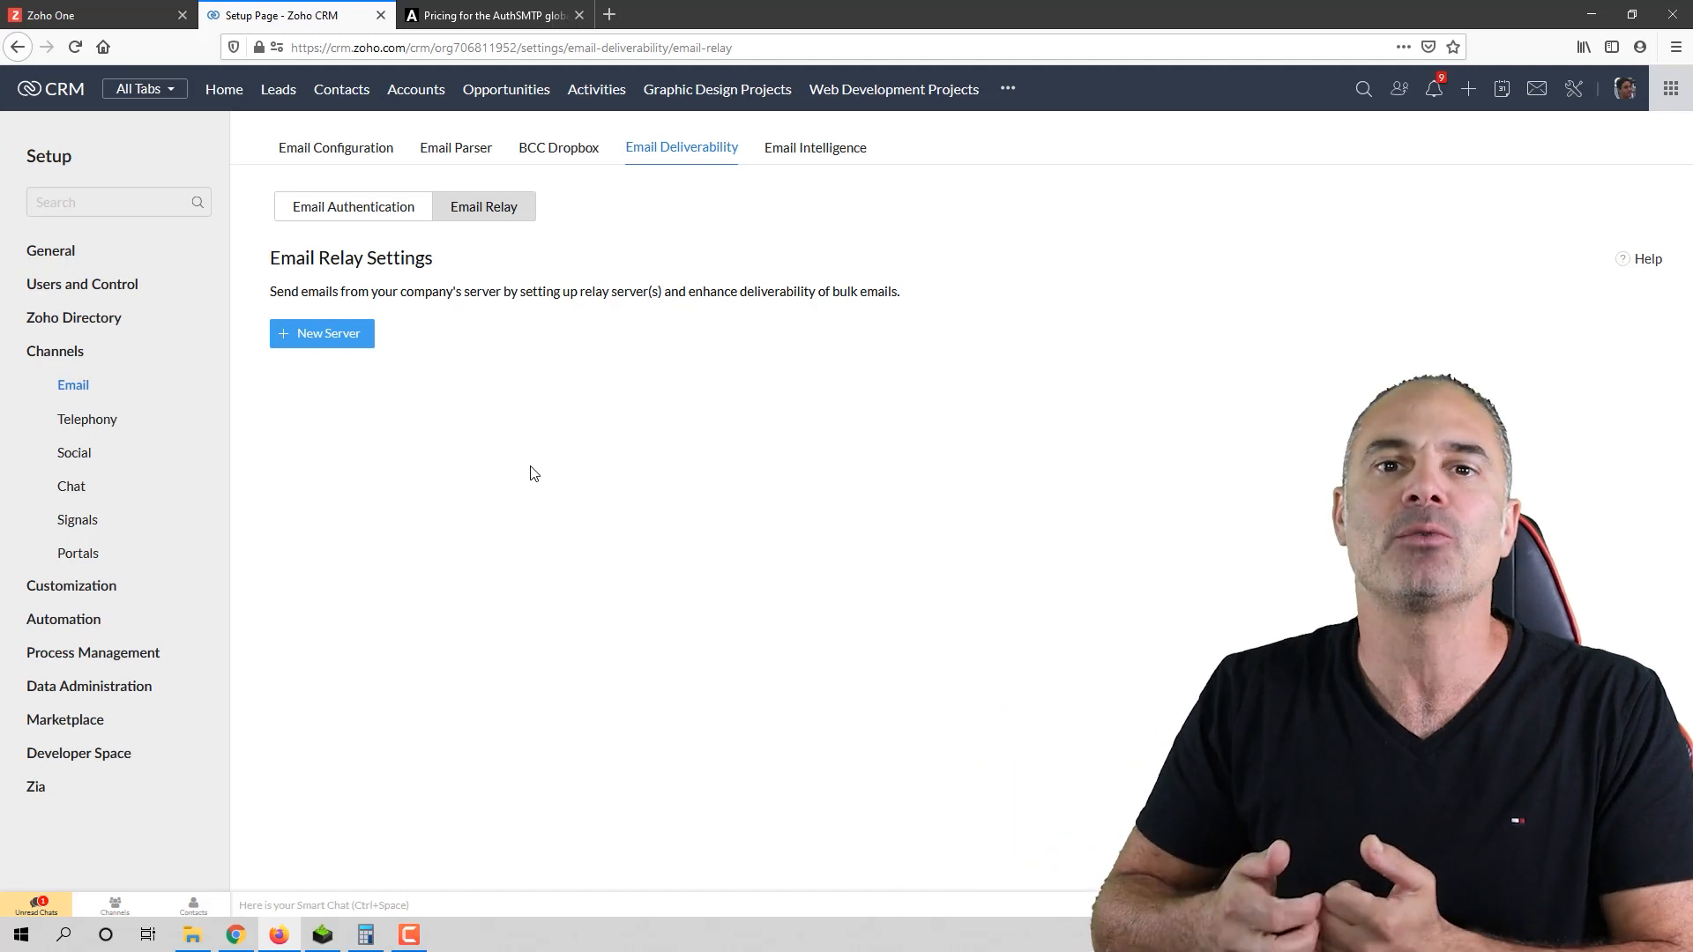
mouse_move(422, 225)
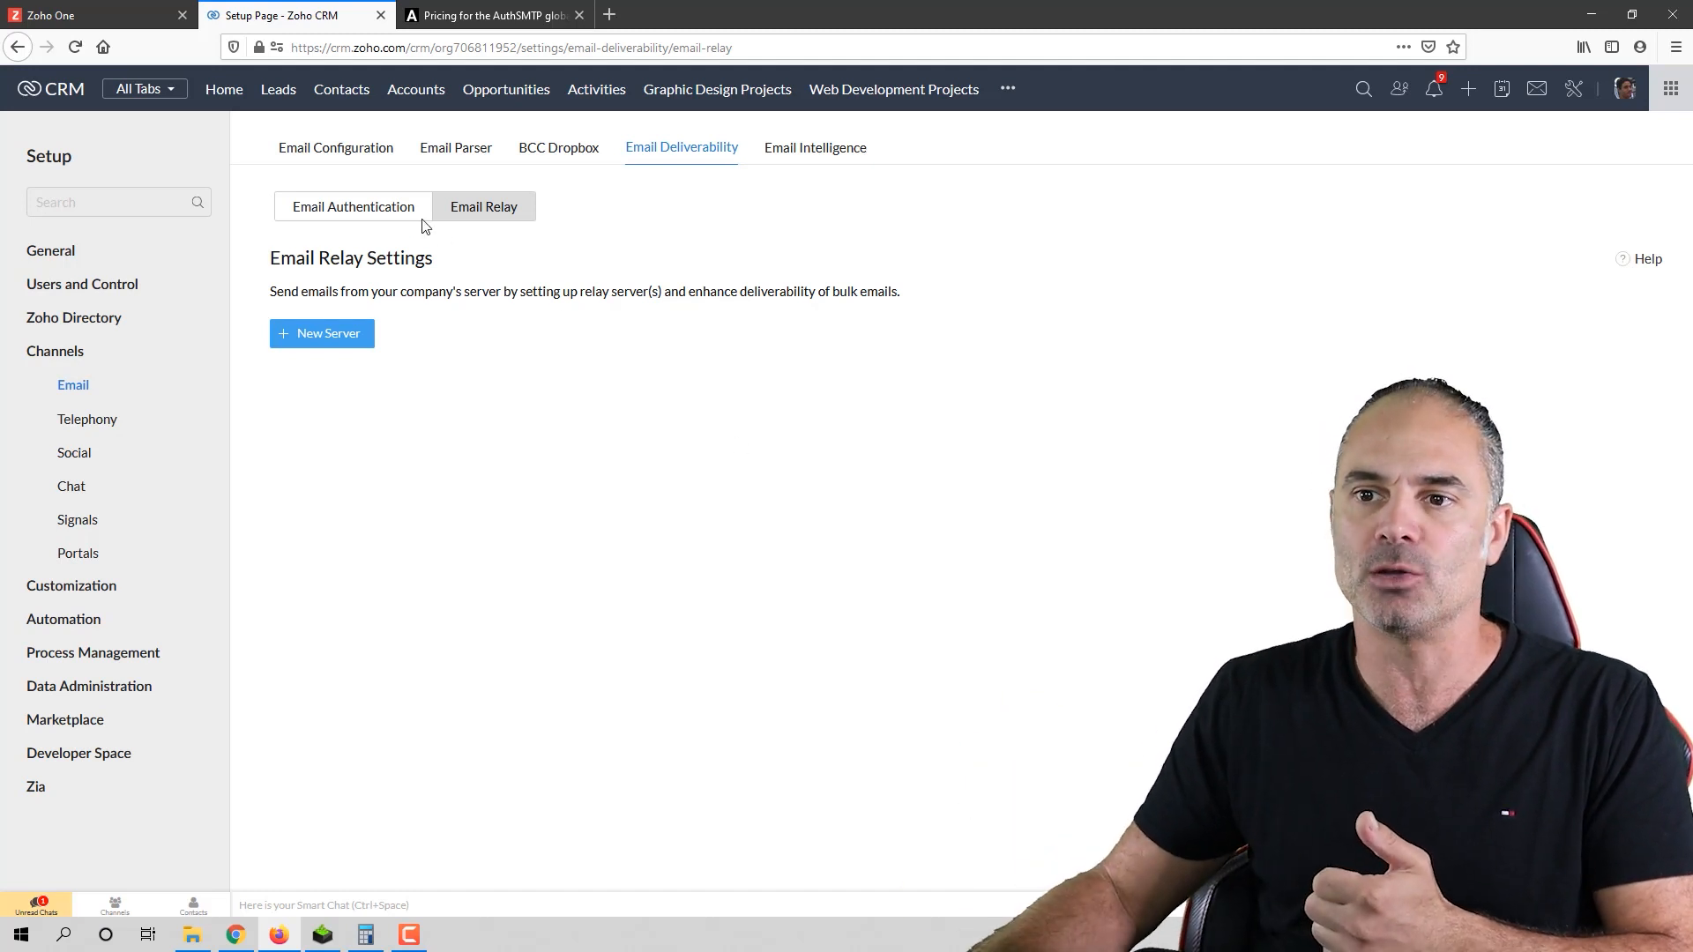
click(353, 207)
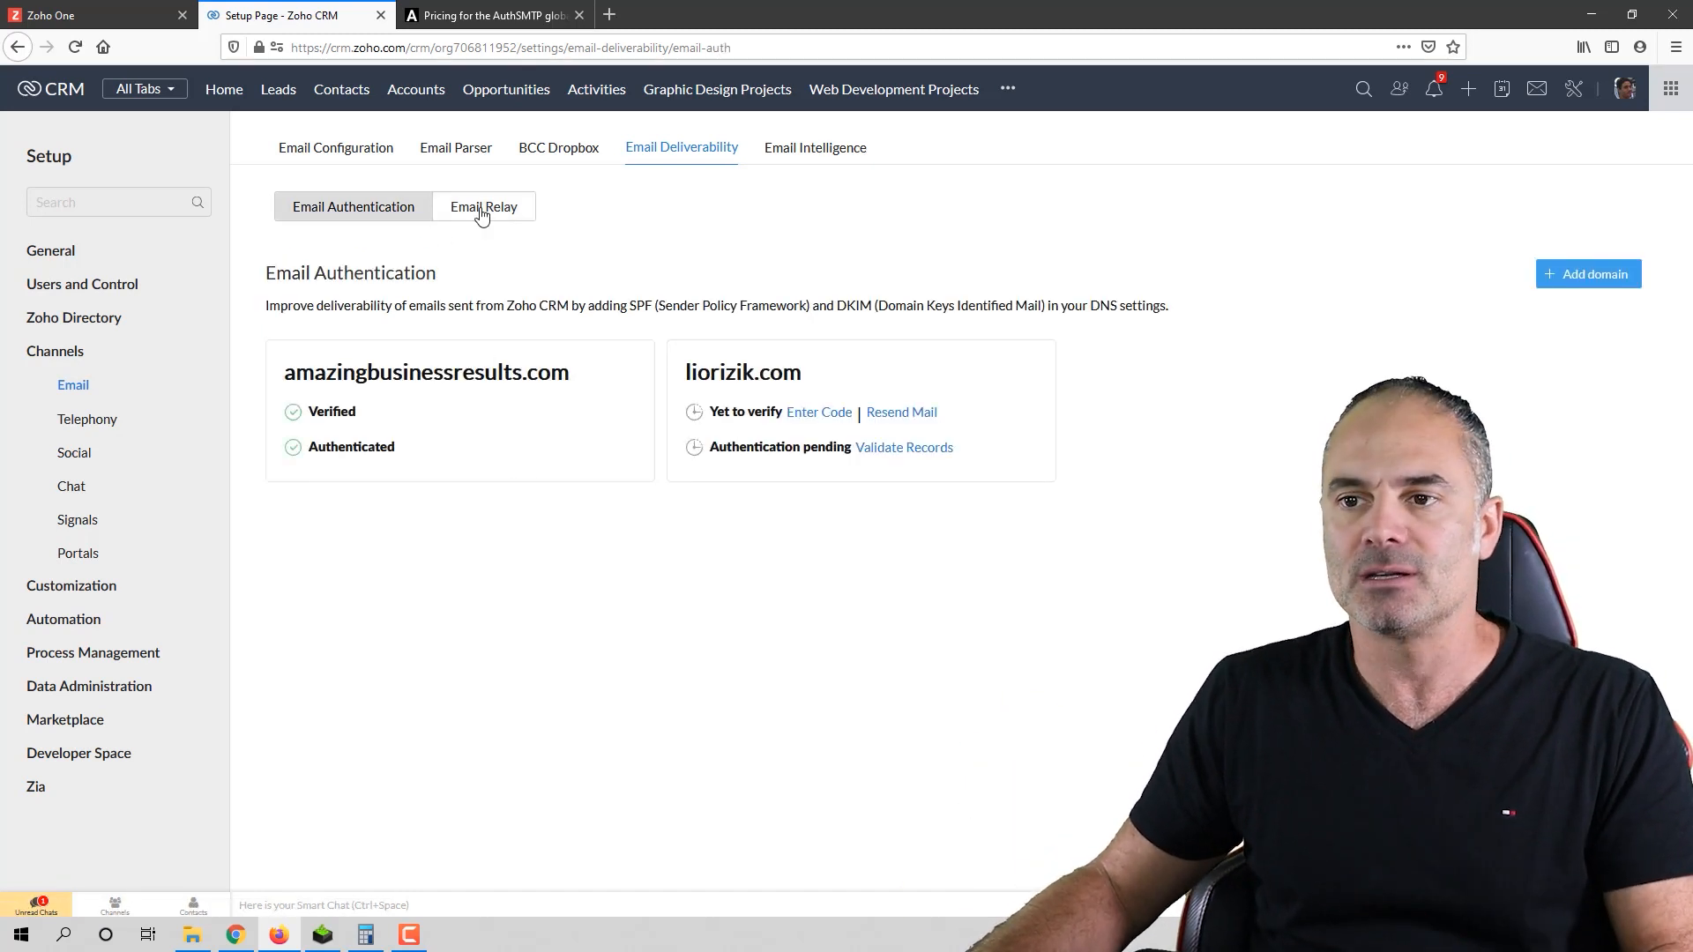
click(484, 206)
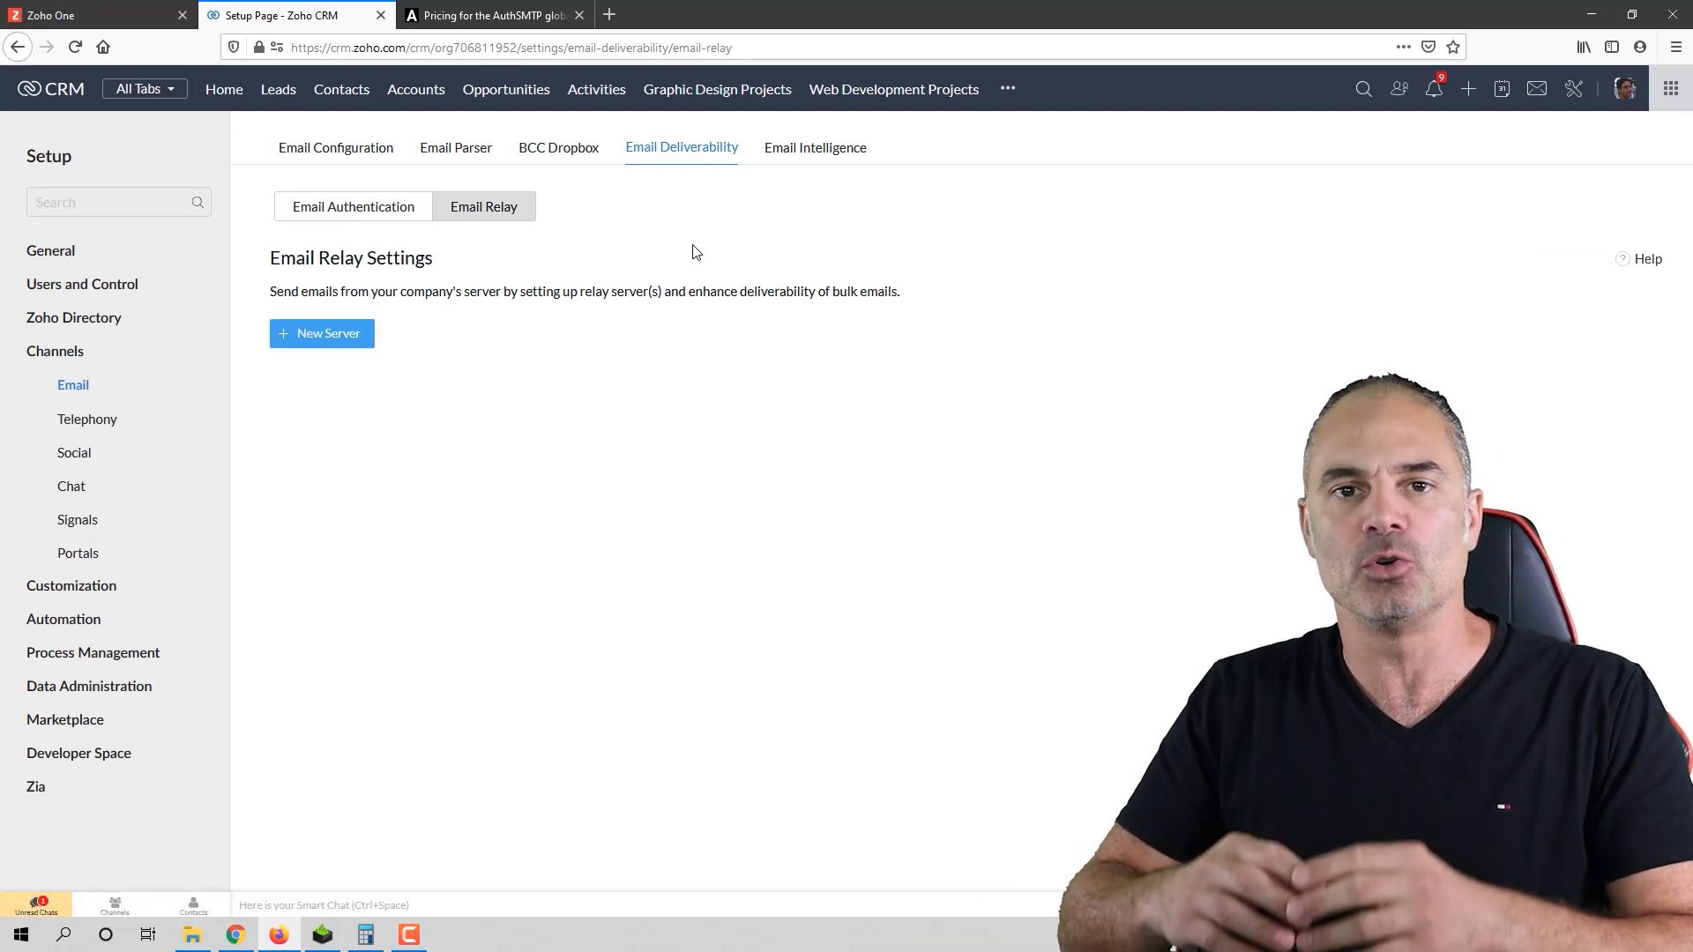